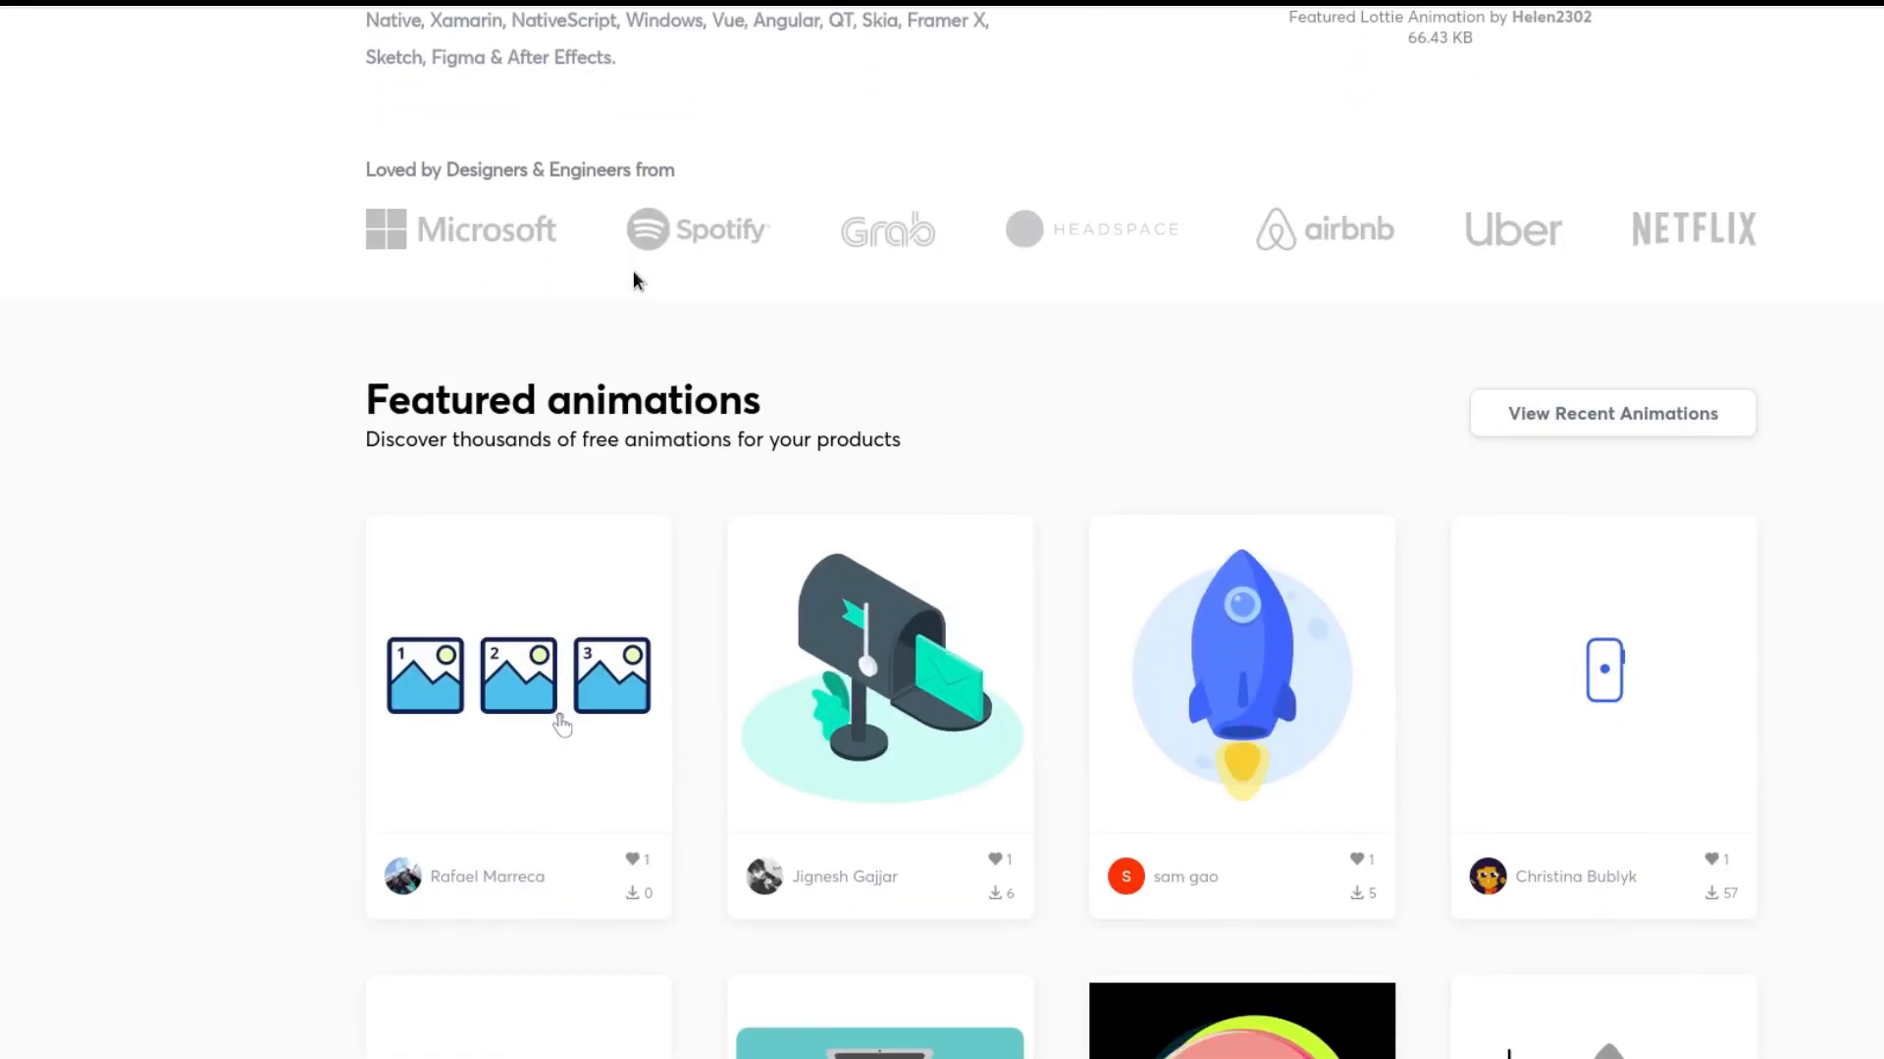
# - Browse to the rocket animation's page while reviewing the lottie ^0.6.0 dependency in pubspec.yaml
pyautogui.scroll(-3)
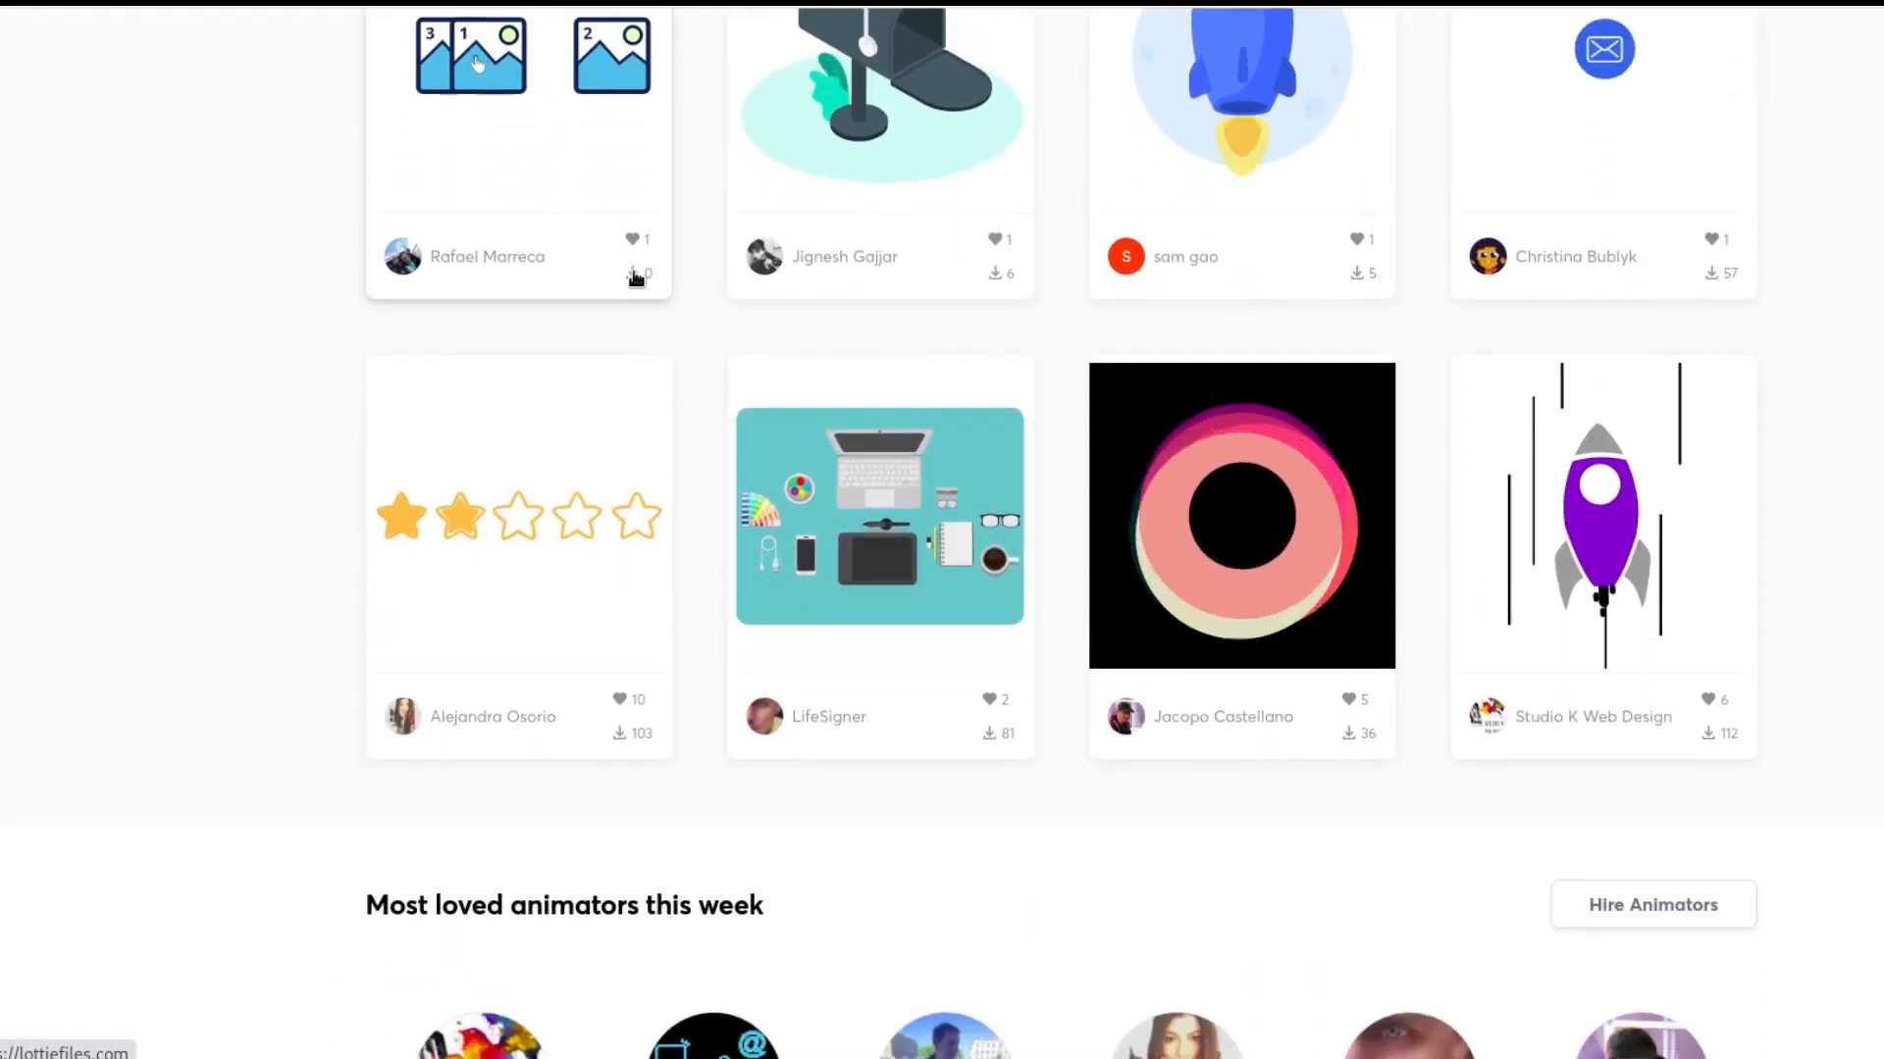
pyautogui.scroll(-3)
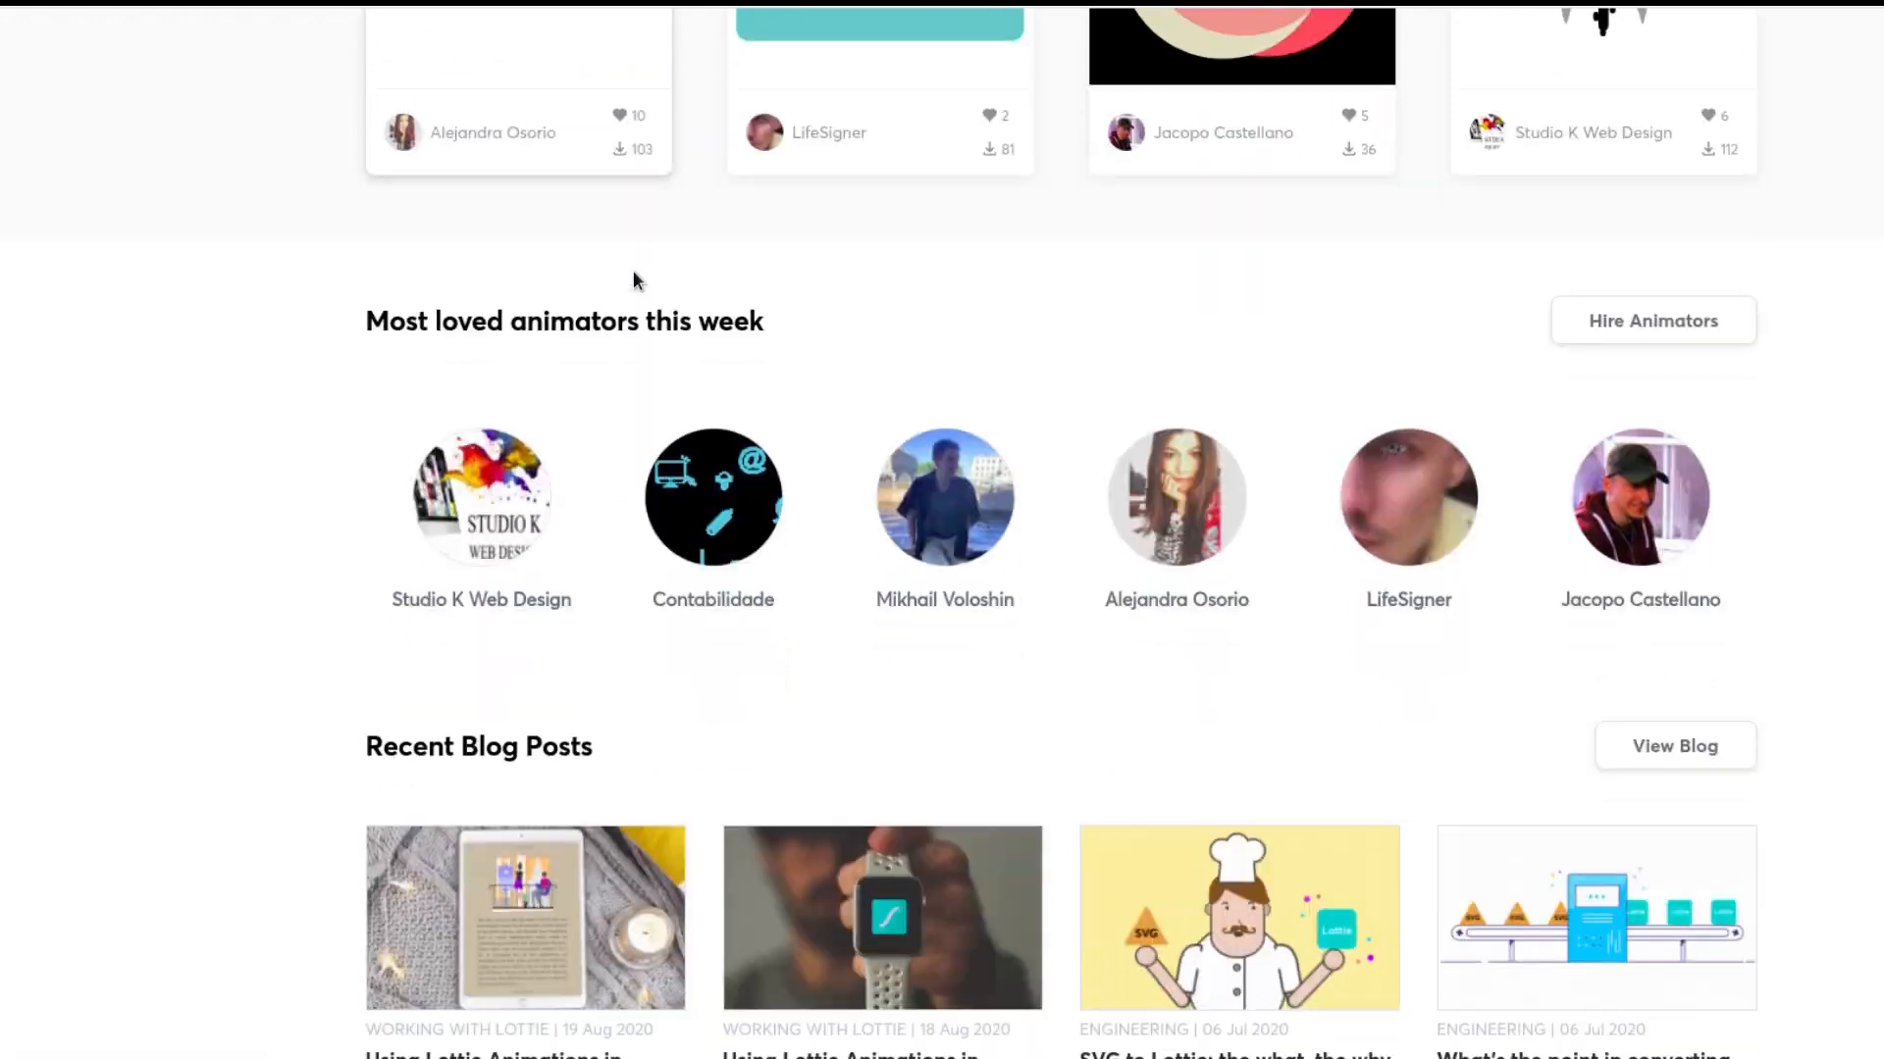
pyautogui.scroll(-3)
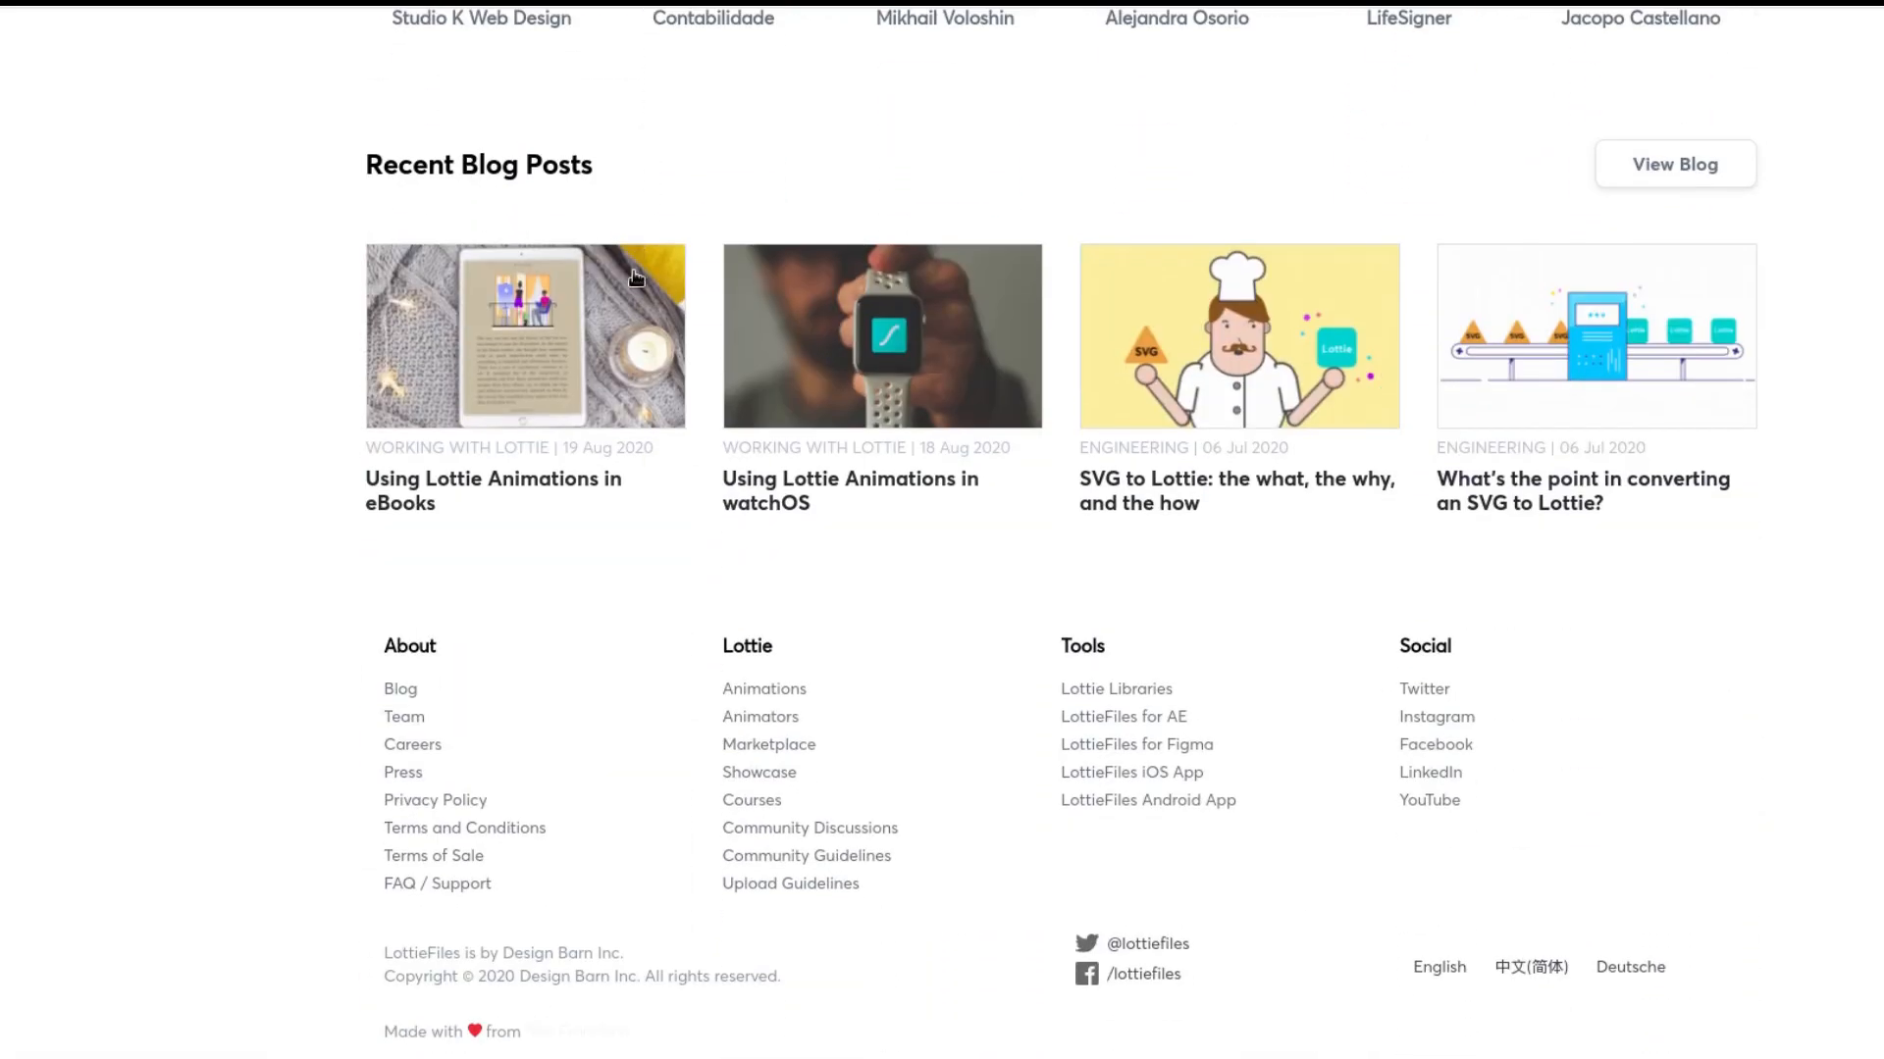
pyautogui.scroll(3)
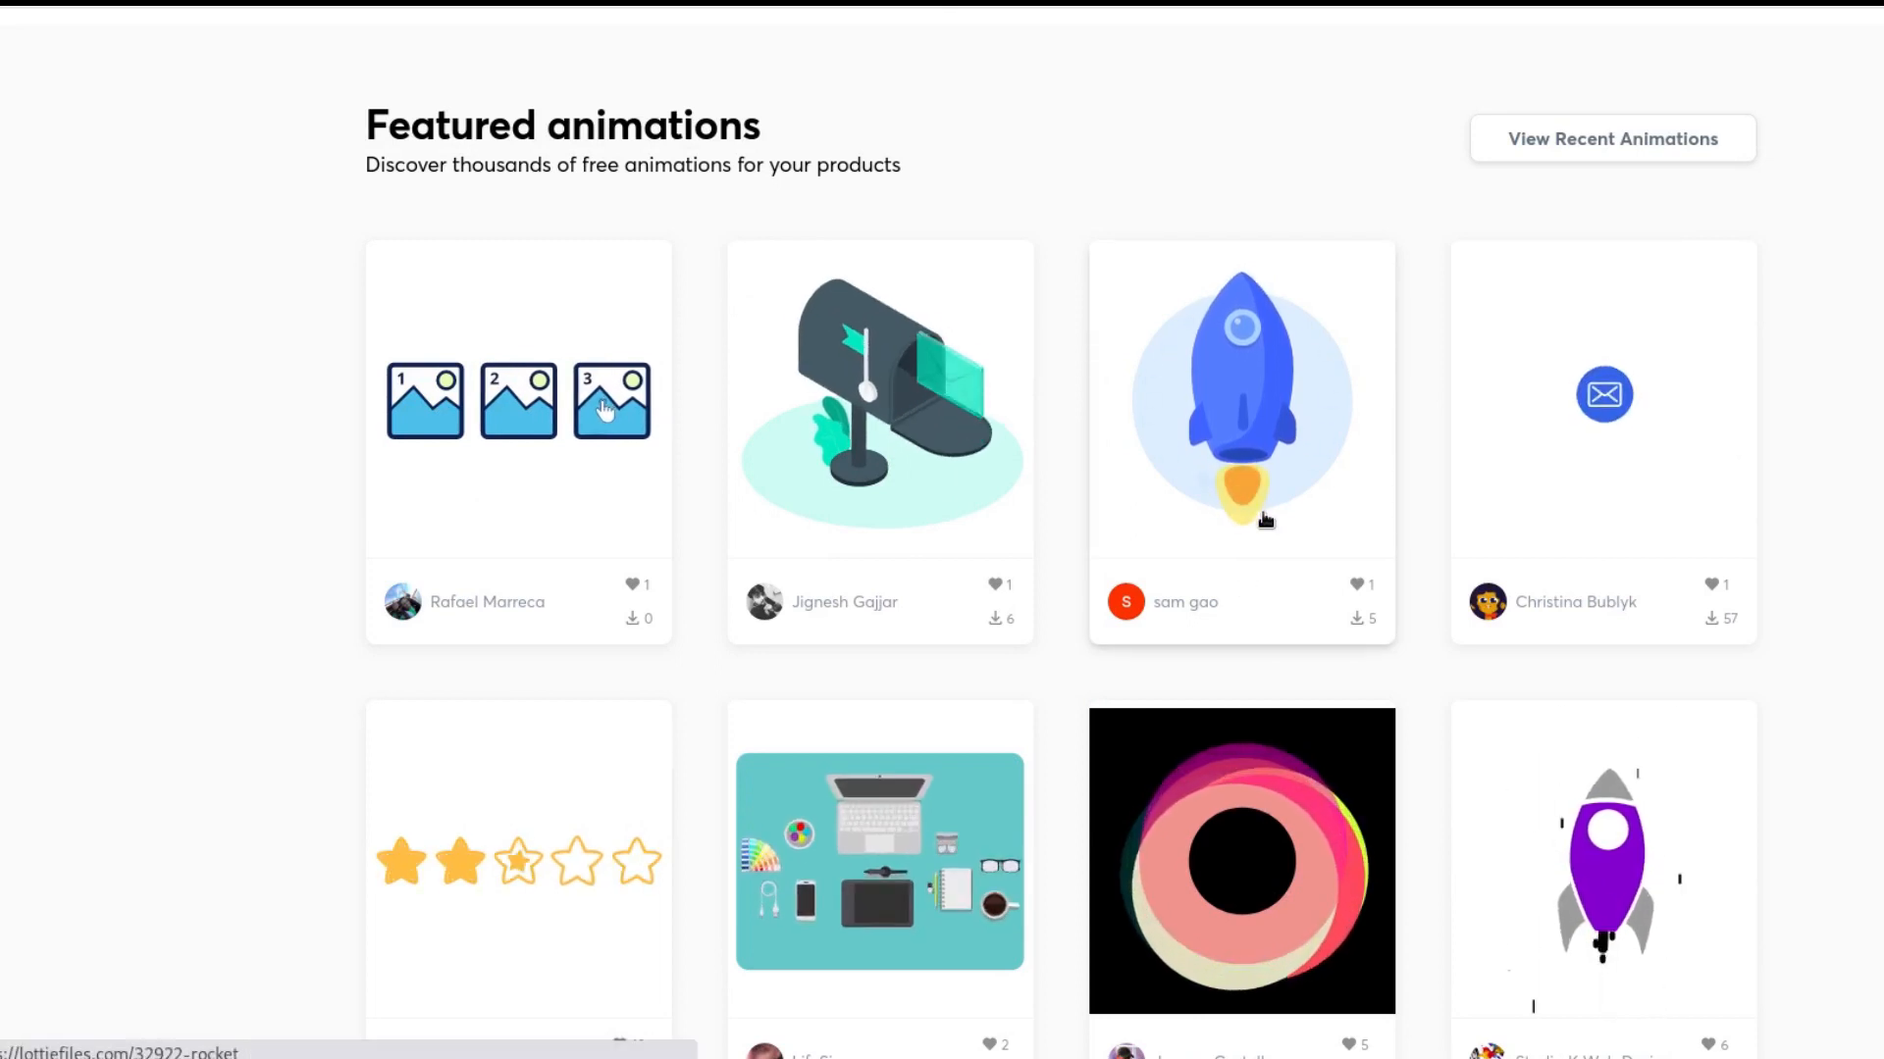
pyautogui.click(1241, 401)
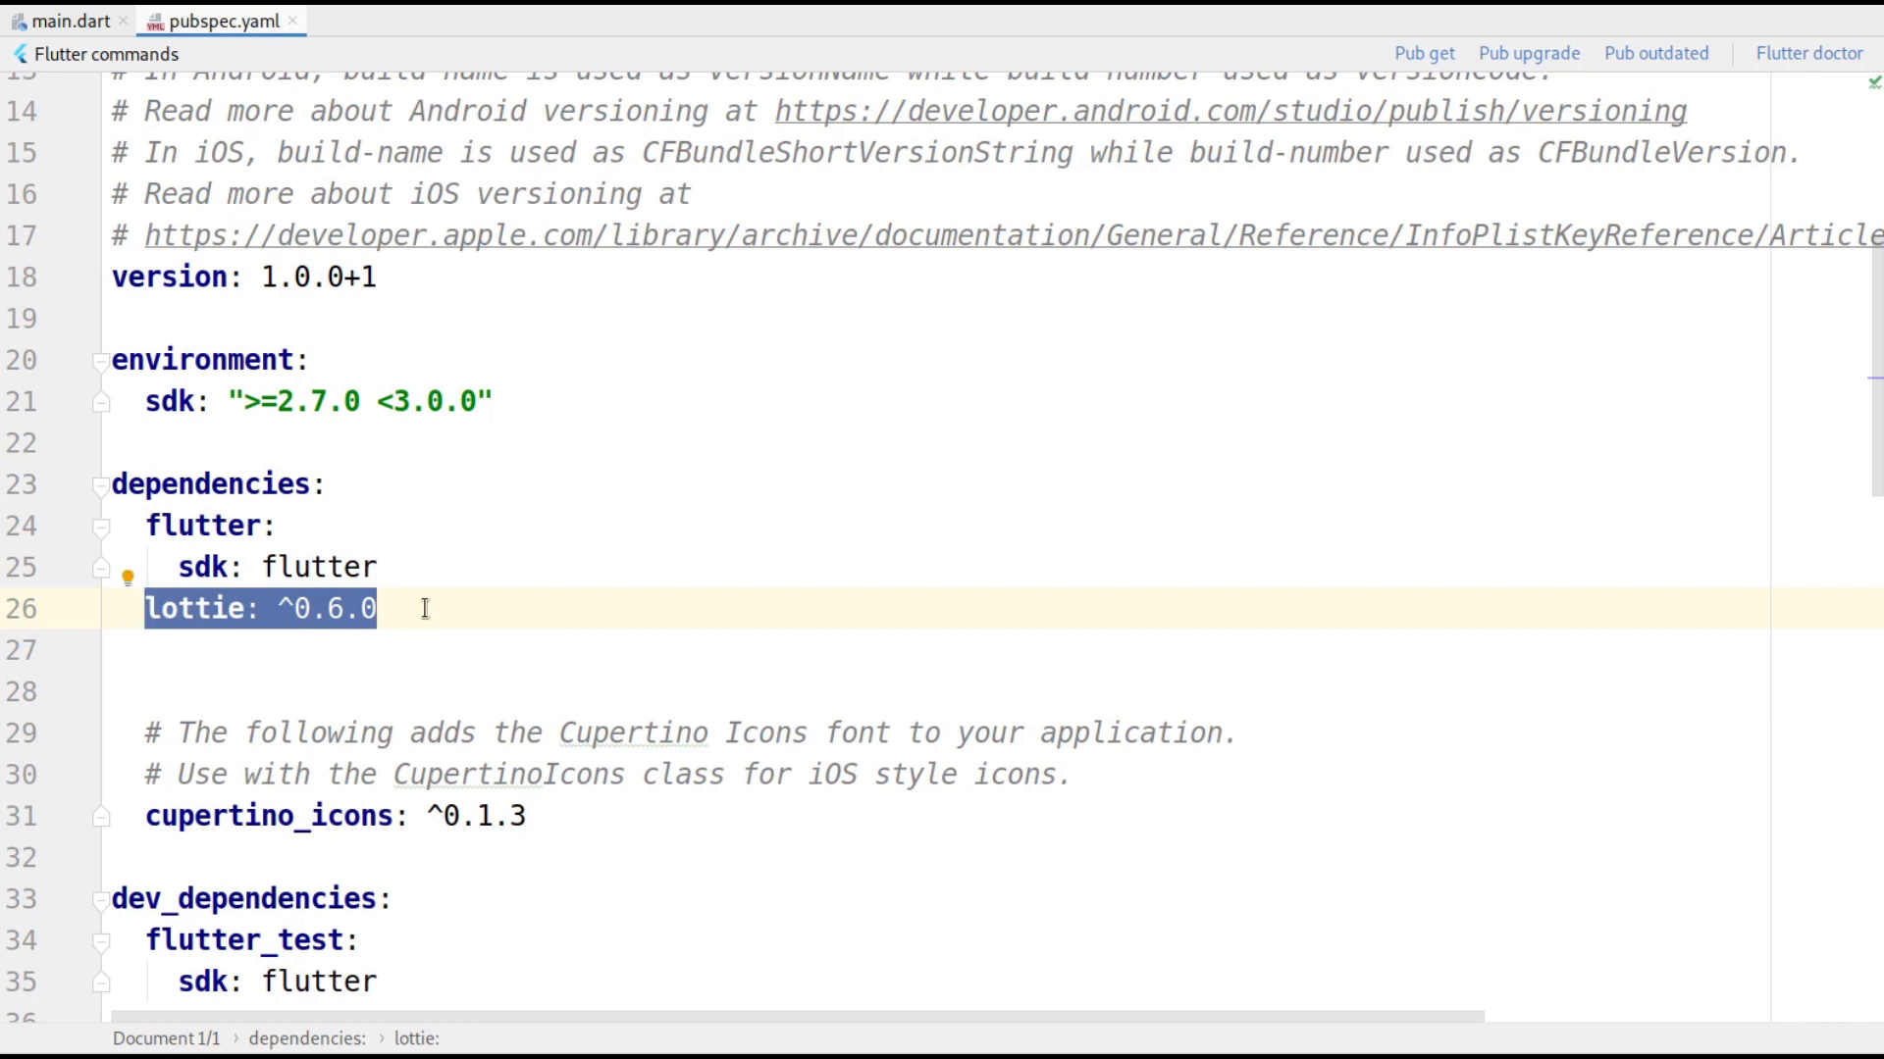
pyautogui.scroll(-3)
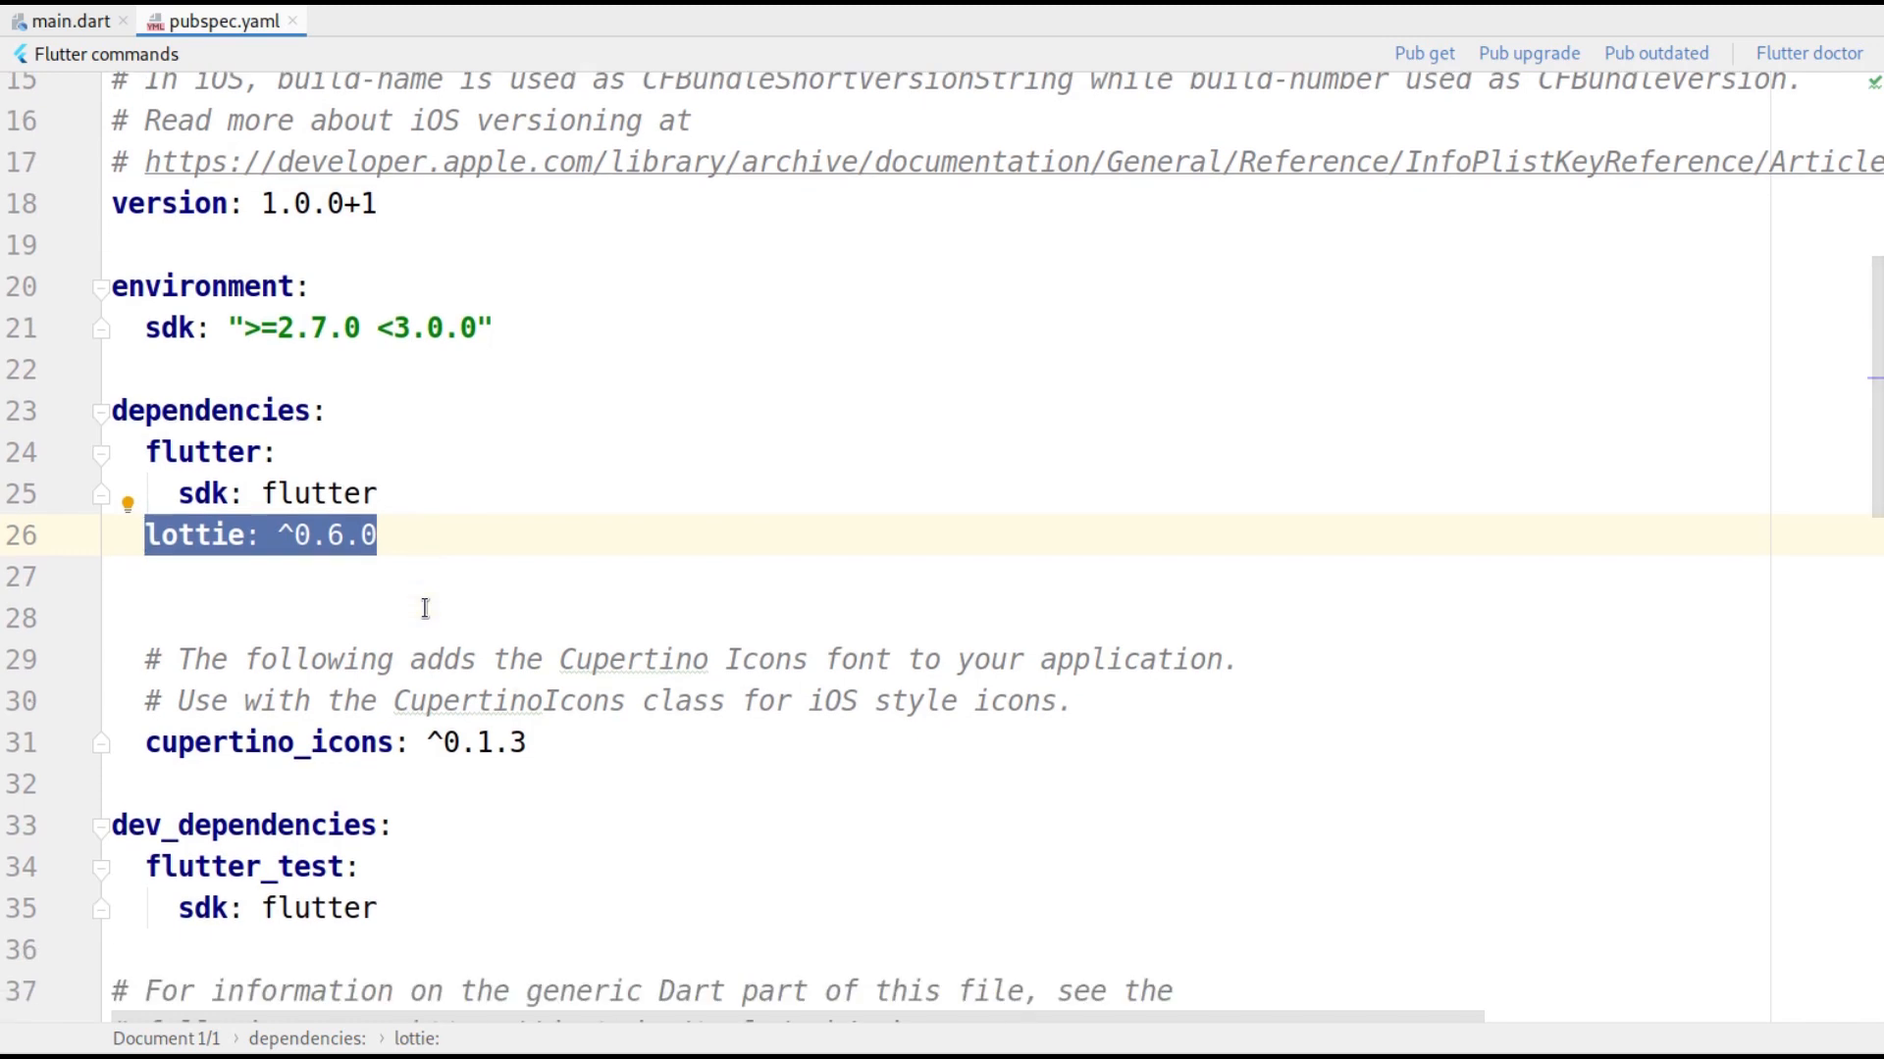
pyautogui.moveTo(337, 386)
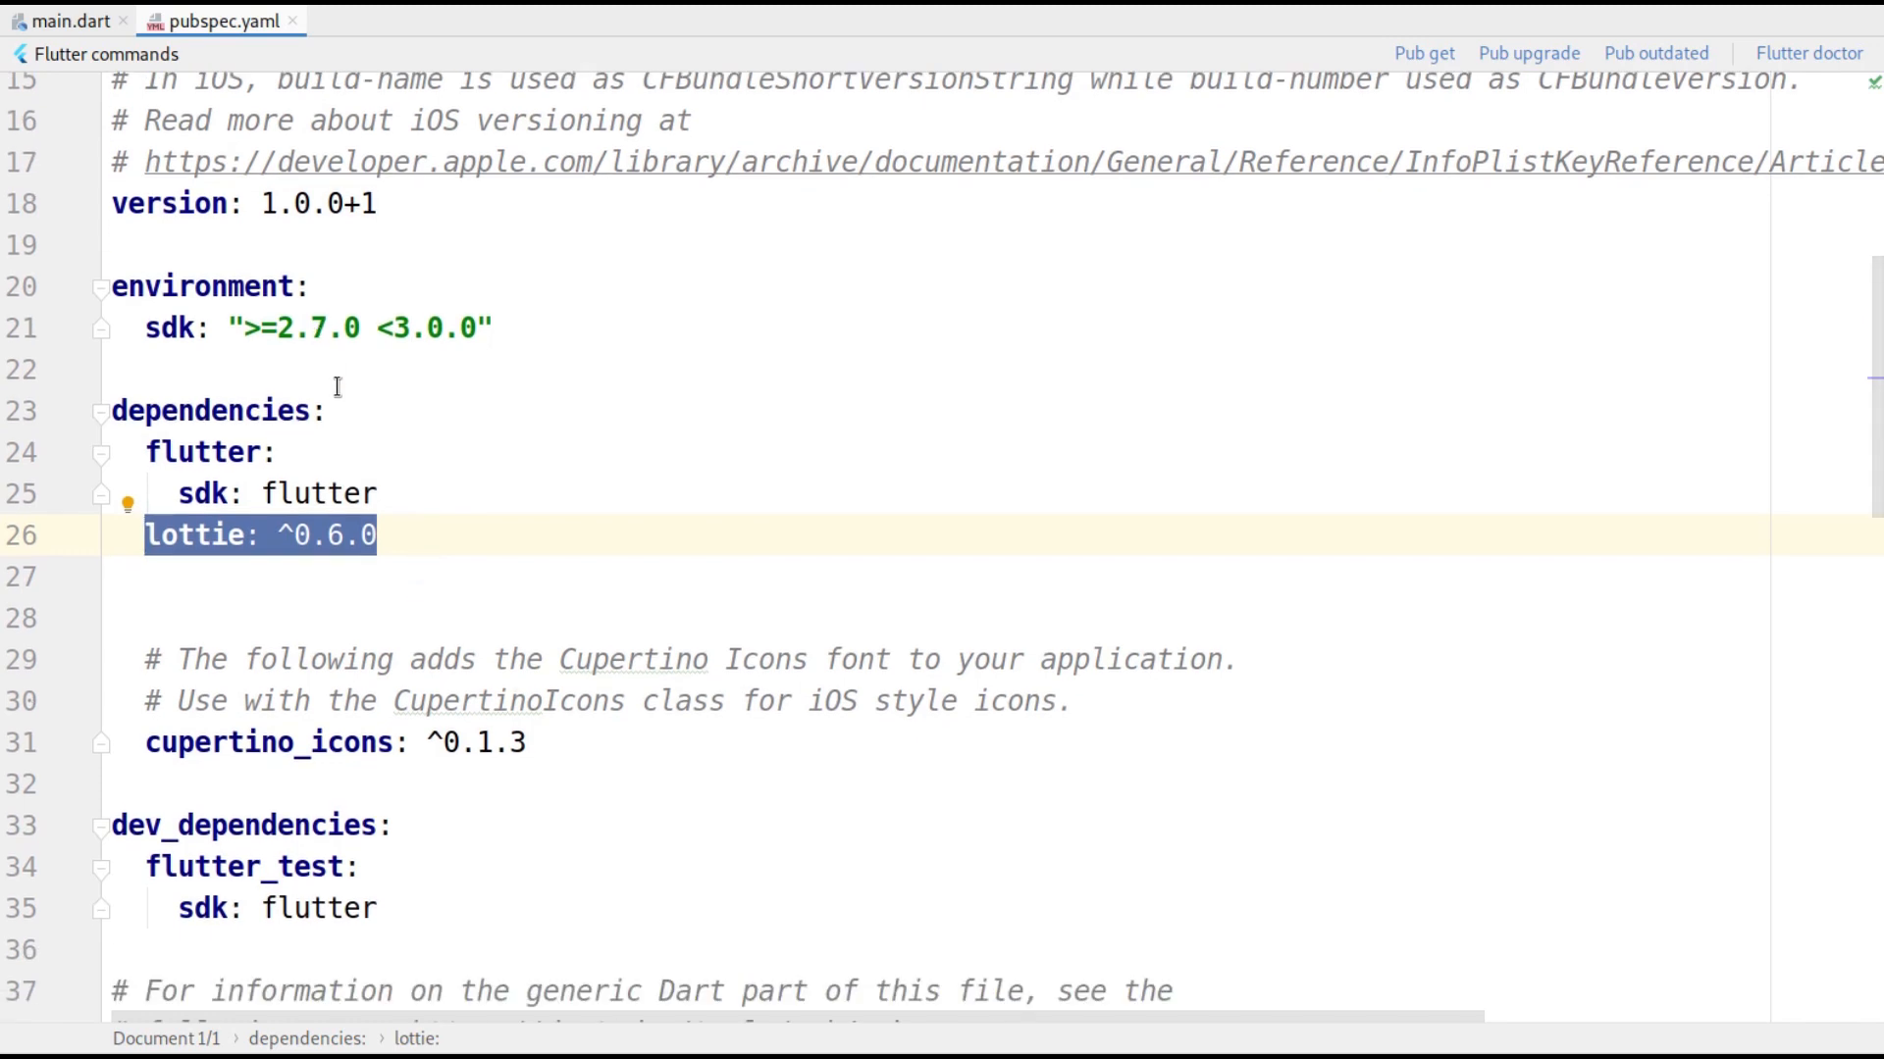
pyautogui.moveTo(1423, 53)
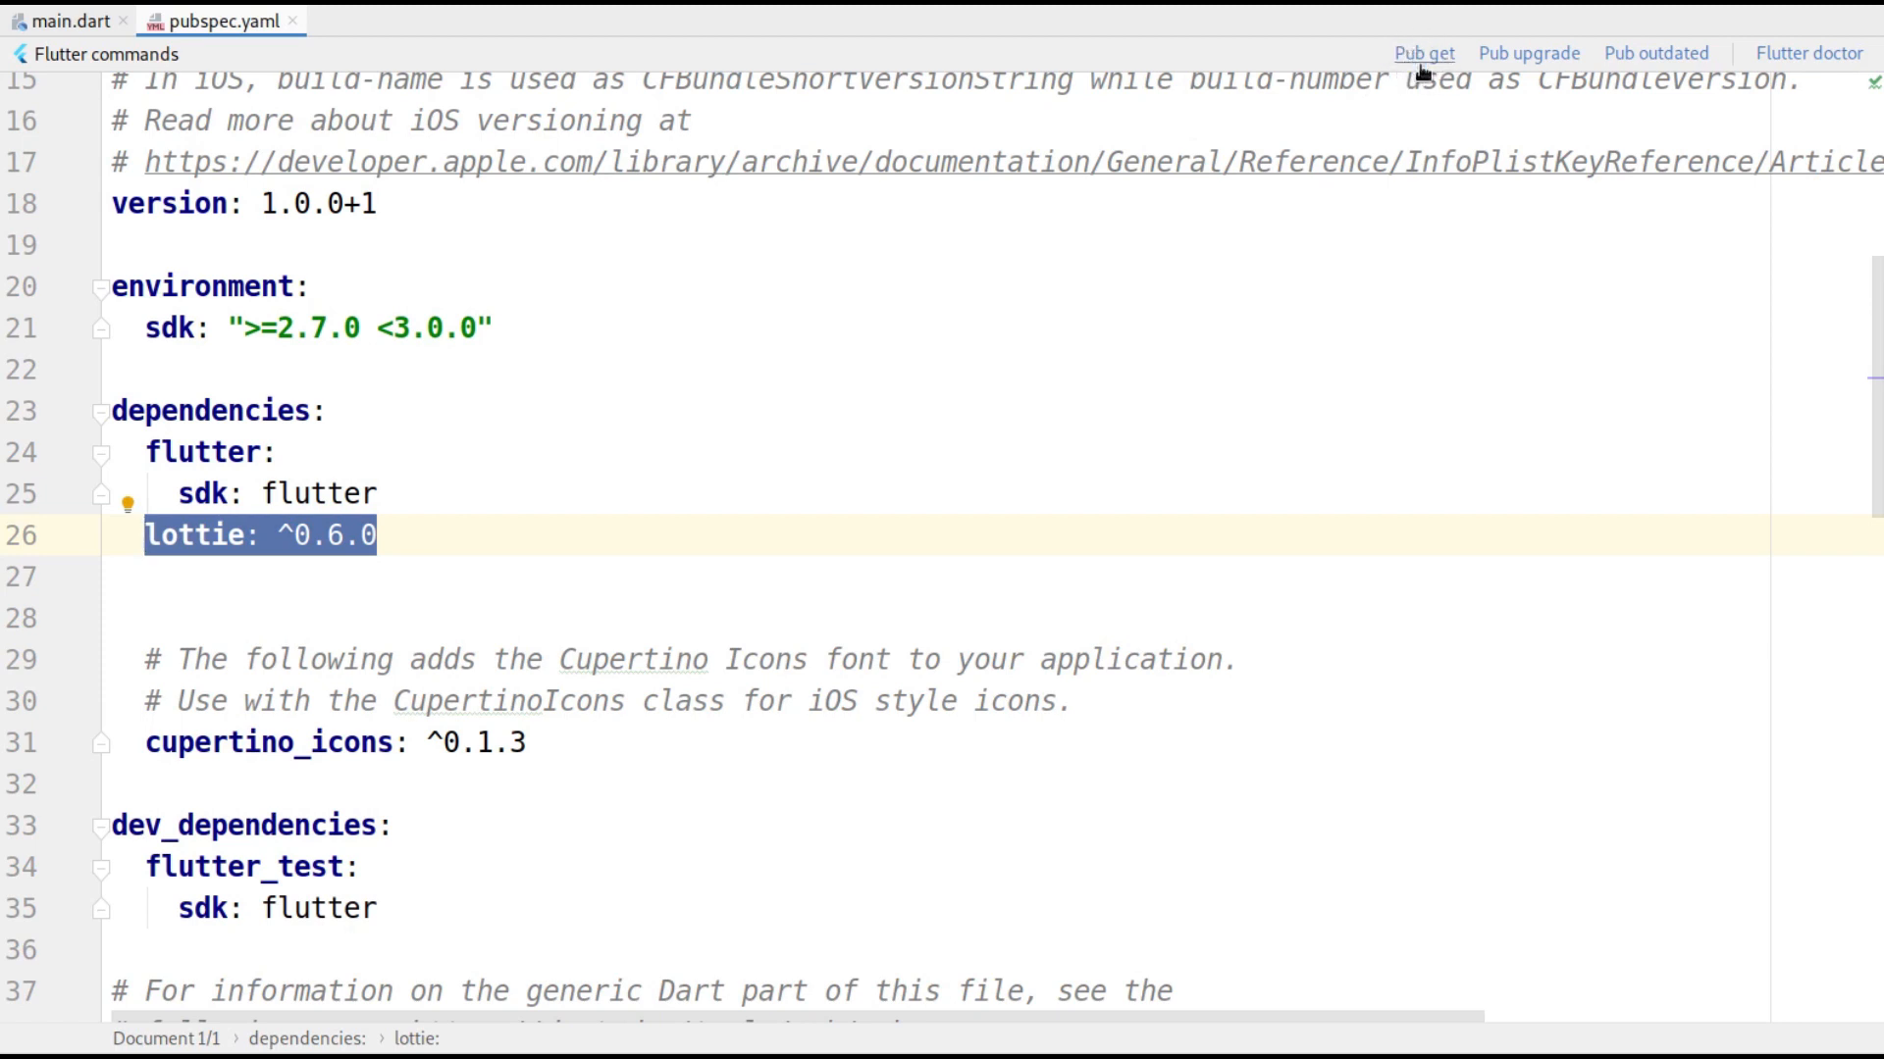
pyautogui.moveTo(1408, 65)
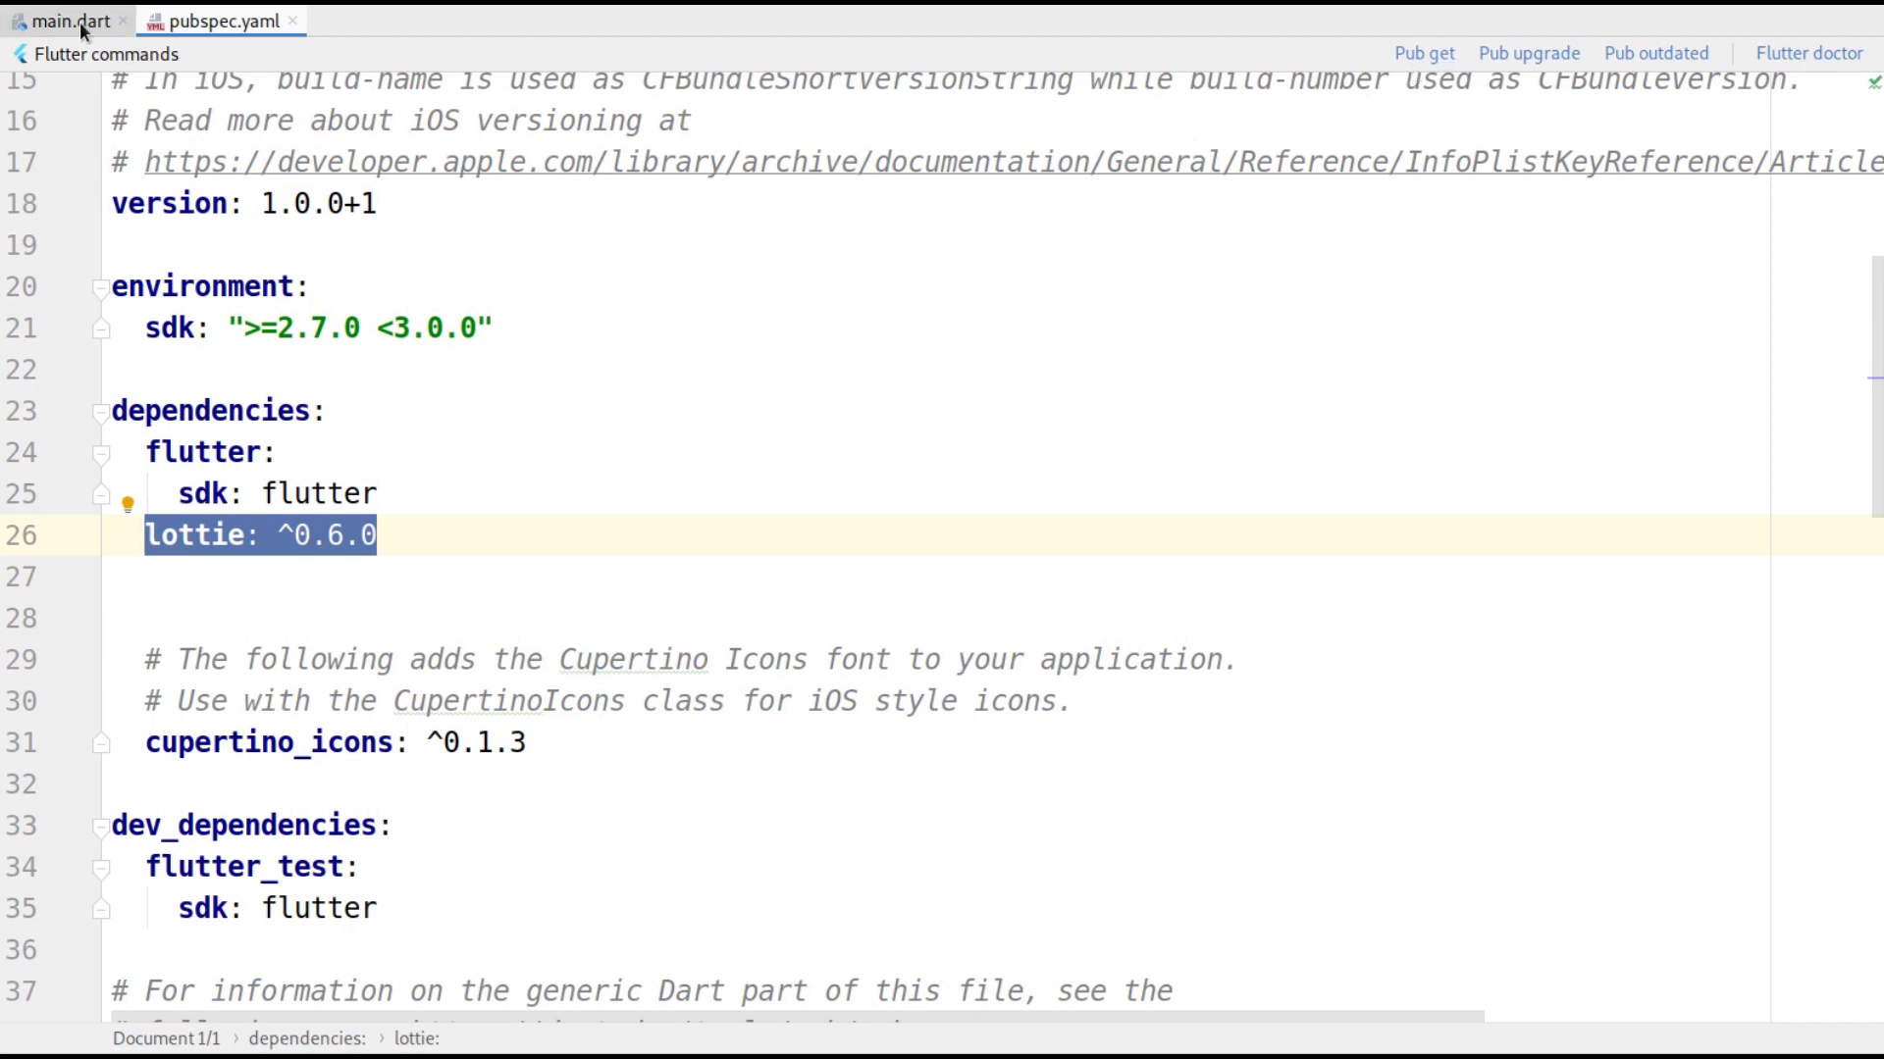
# - Review main.dart's lottie import and the ListView with Lottie.asset astronaut and Lottie.network fireworks
pyautogui.click(65, 20)
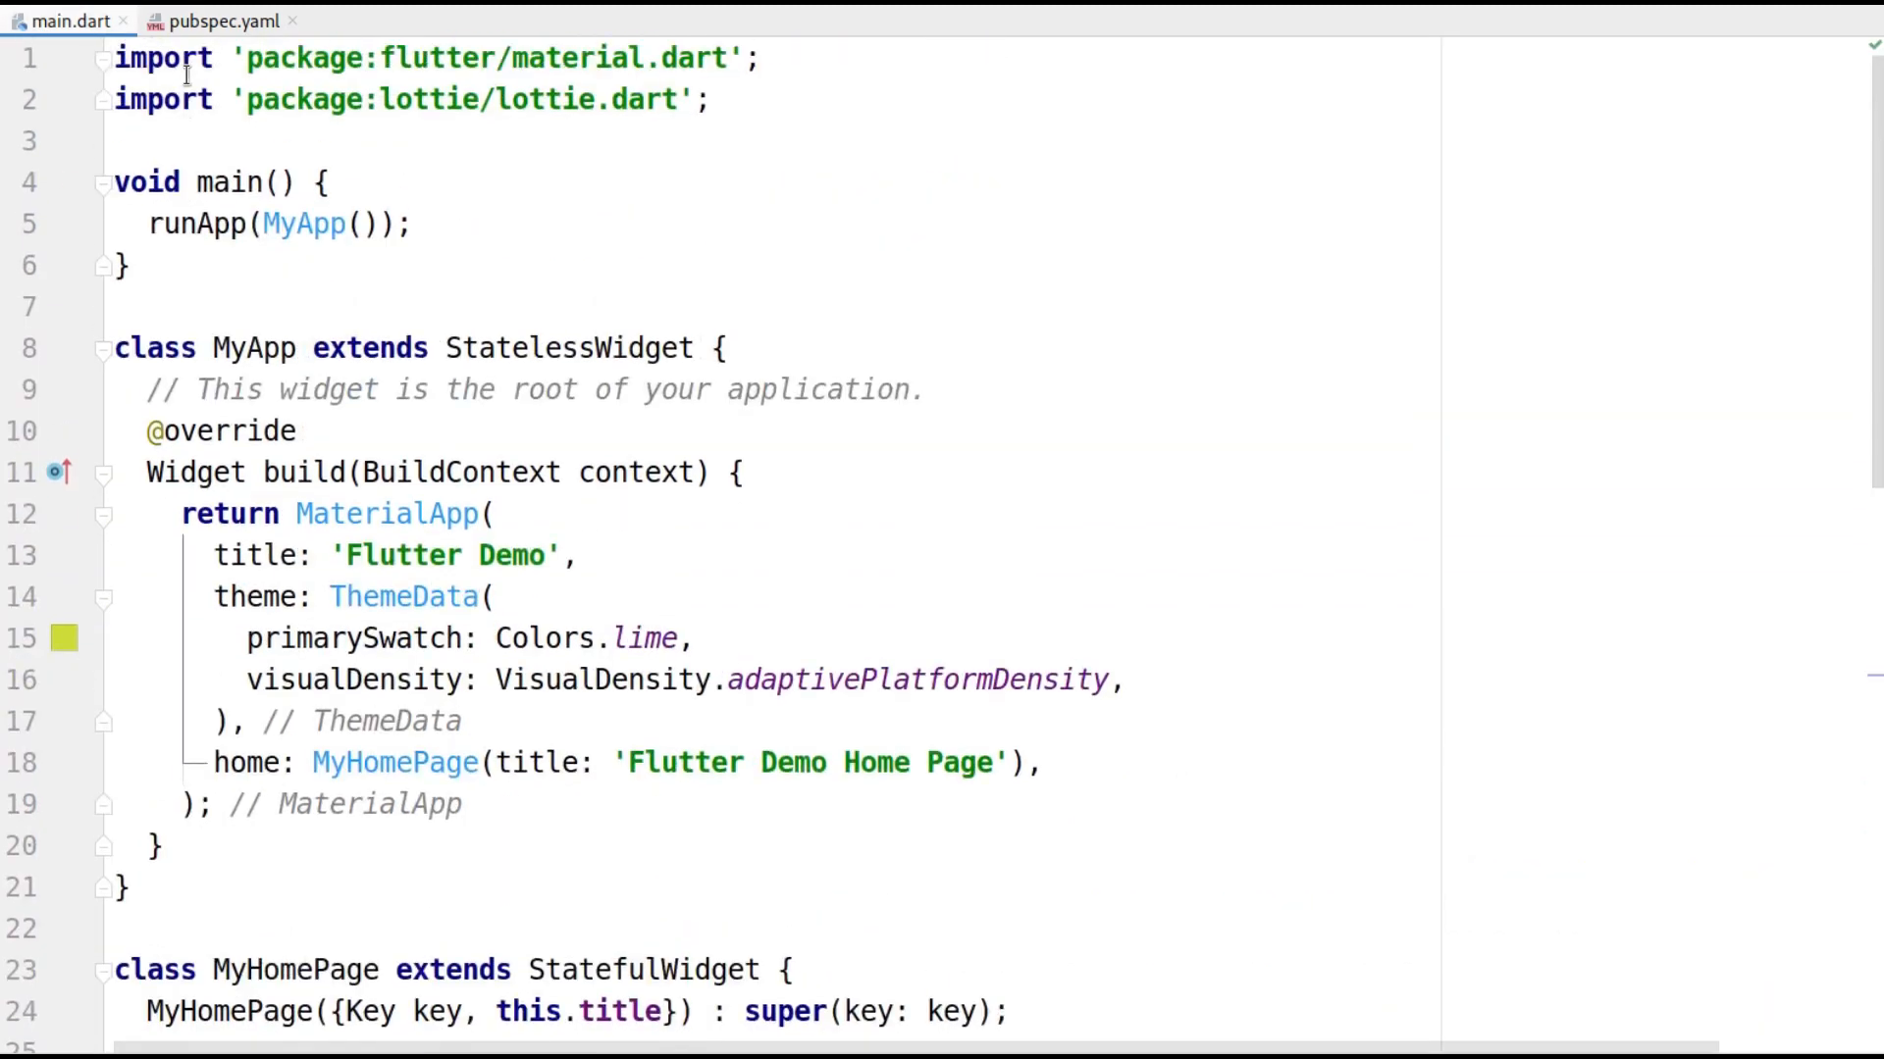
pyautogui.doubleClick(162, 100)
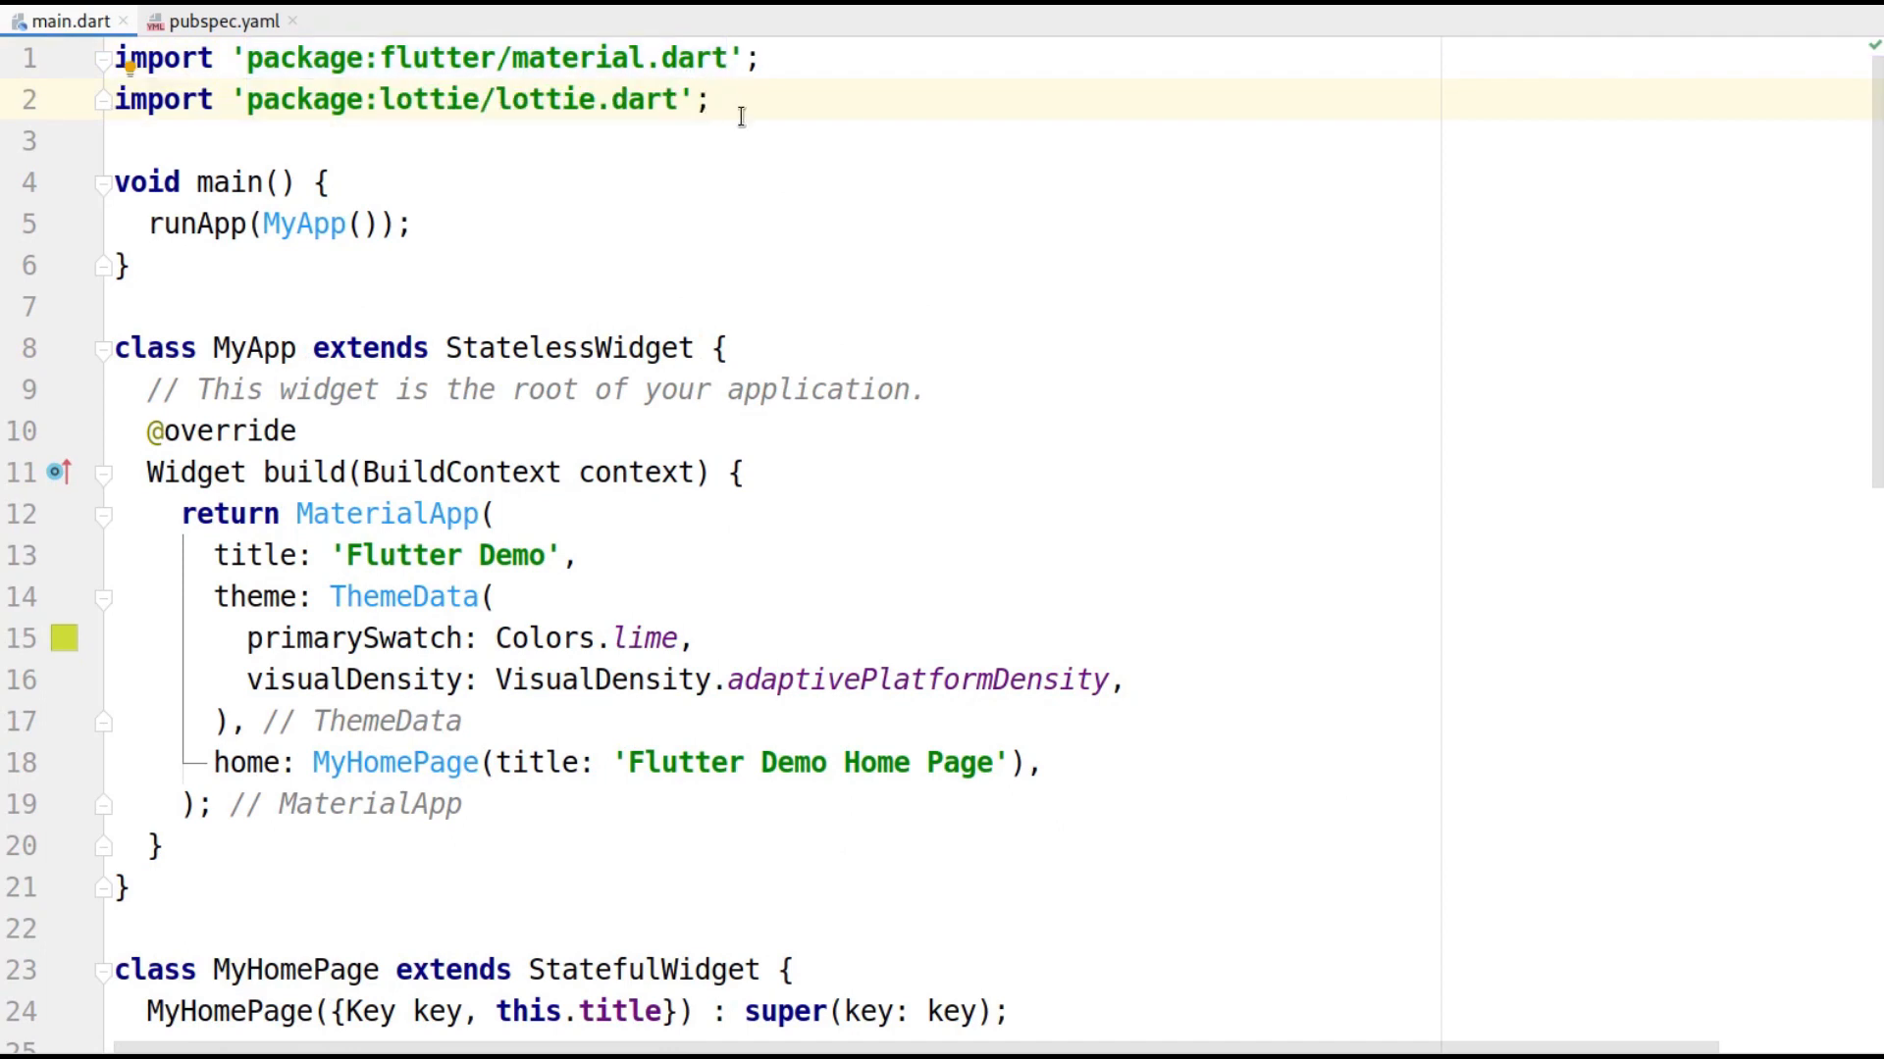
pyautogui.scroll(-3)
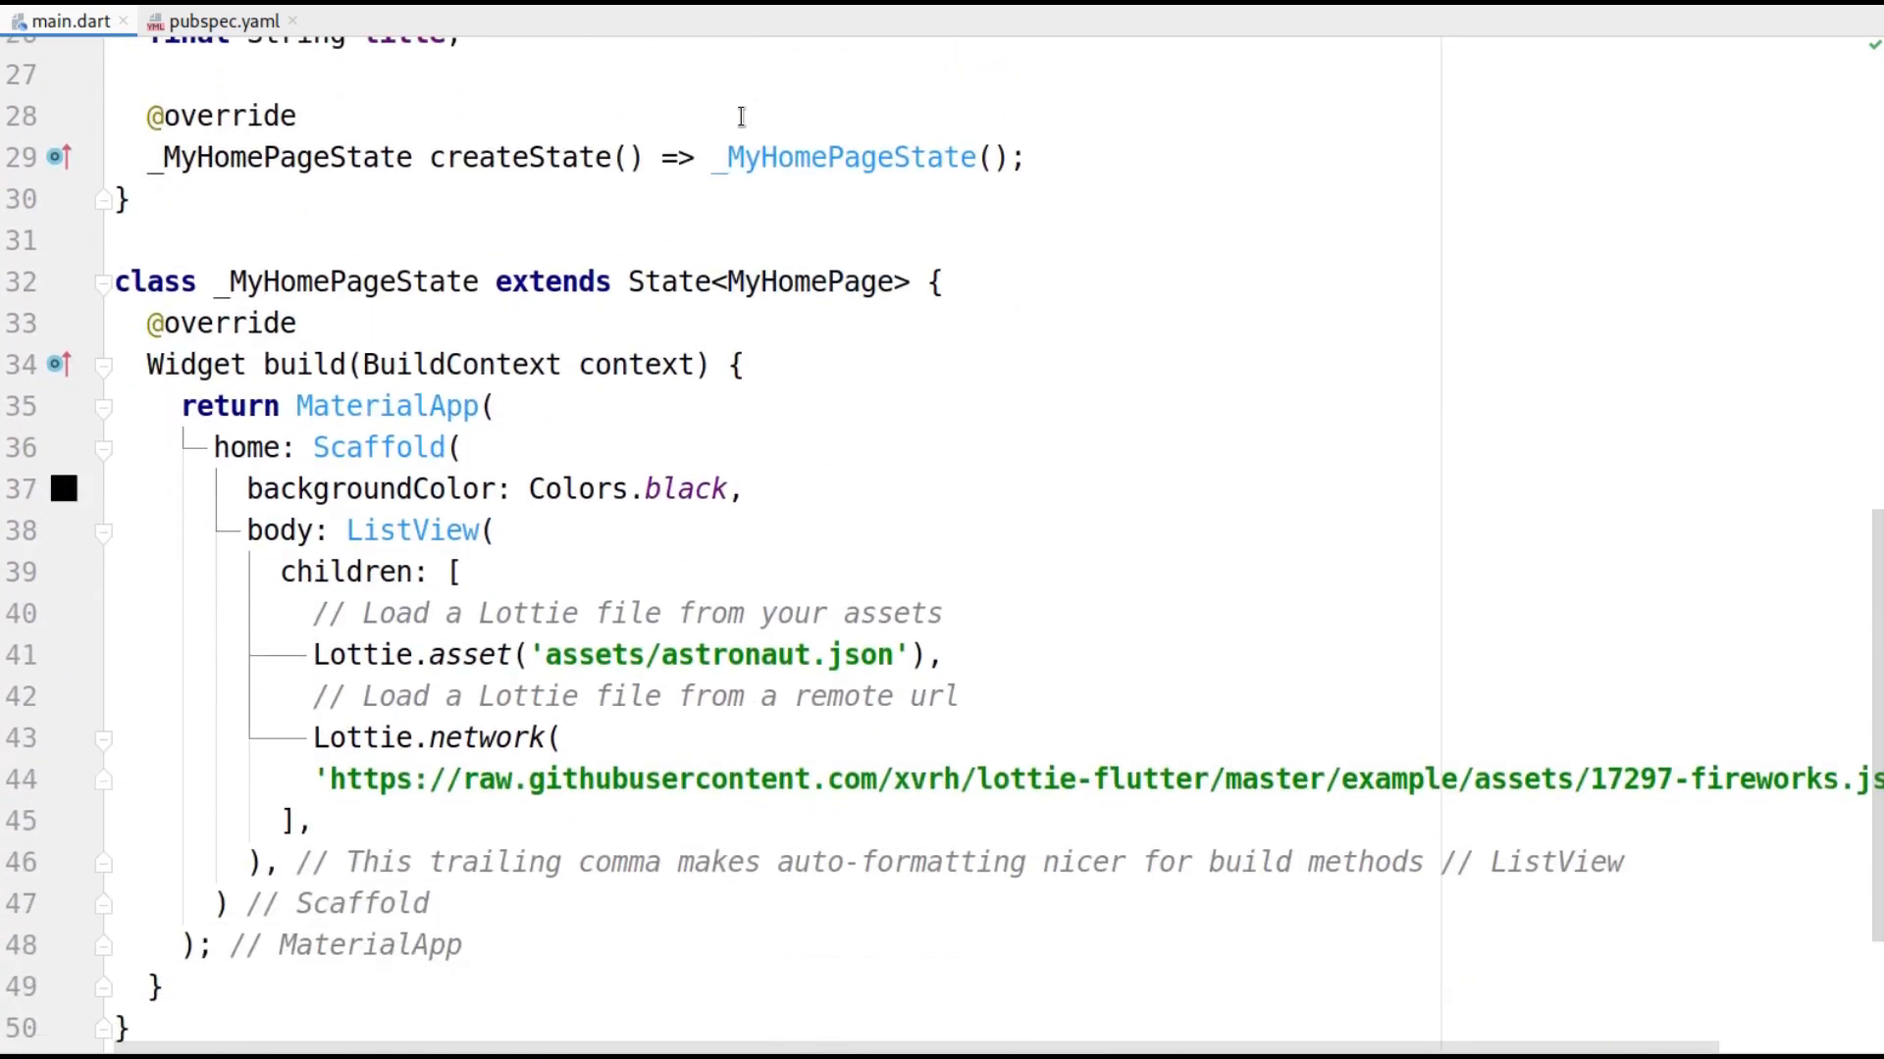
pyautogui.doubleClick(387, 405)
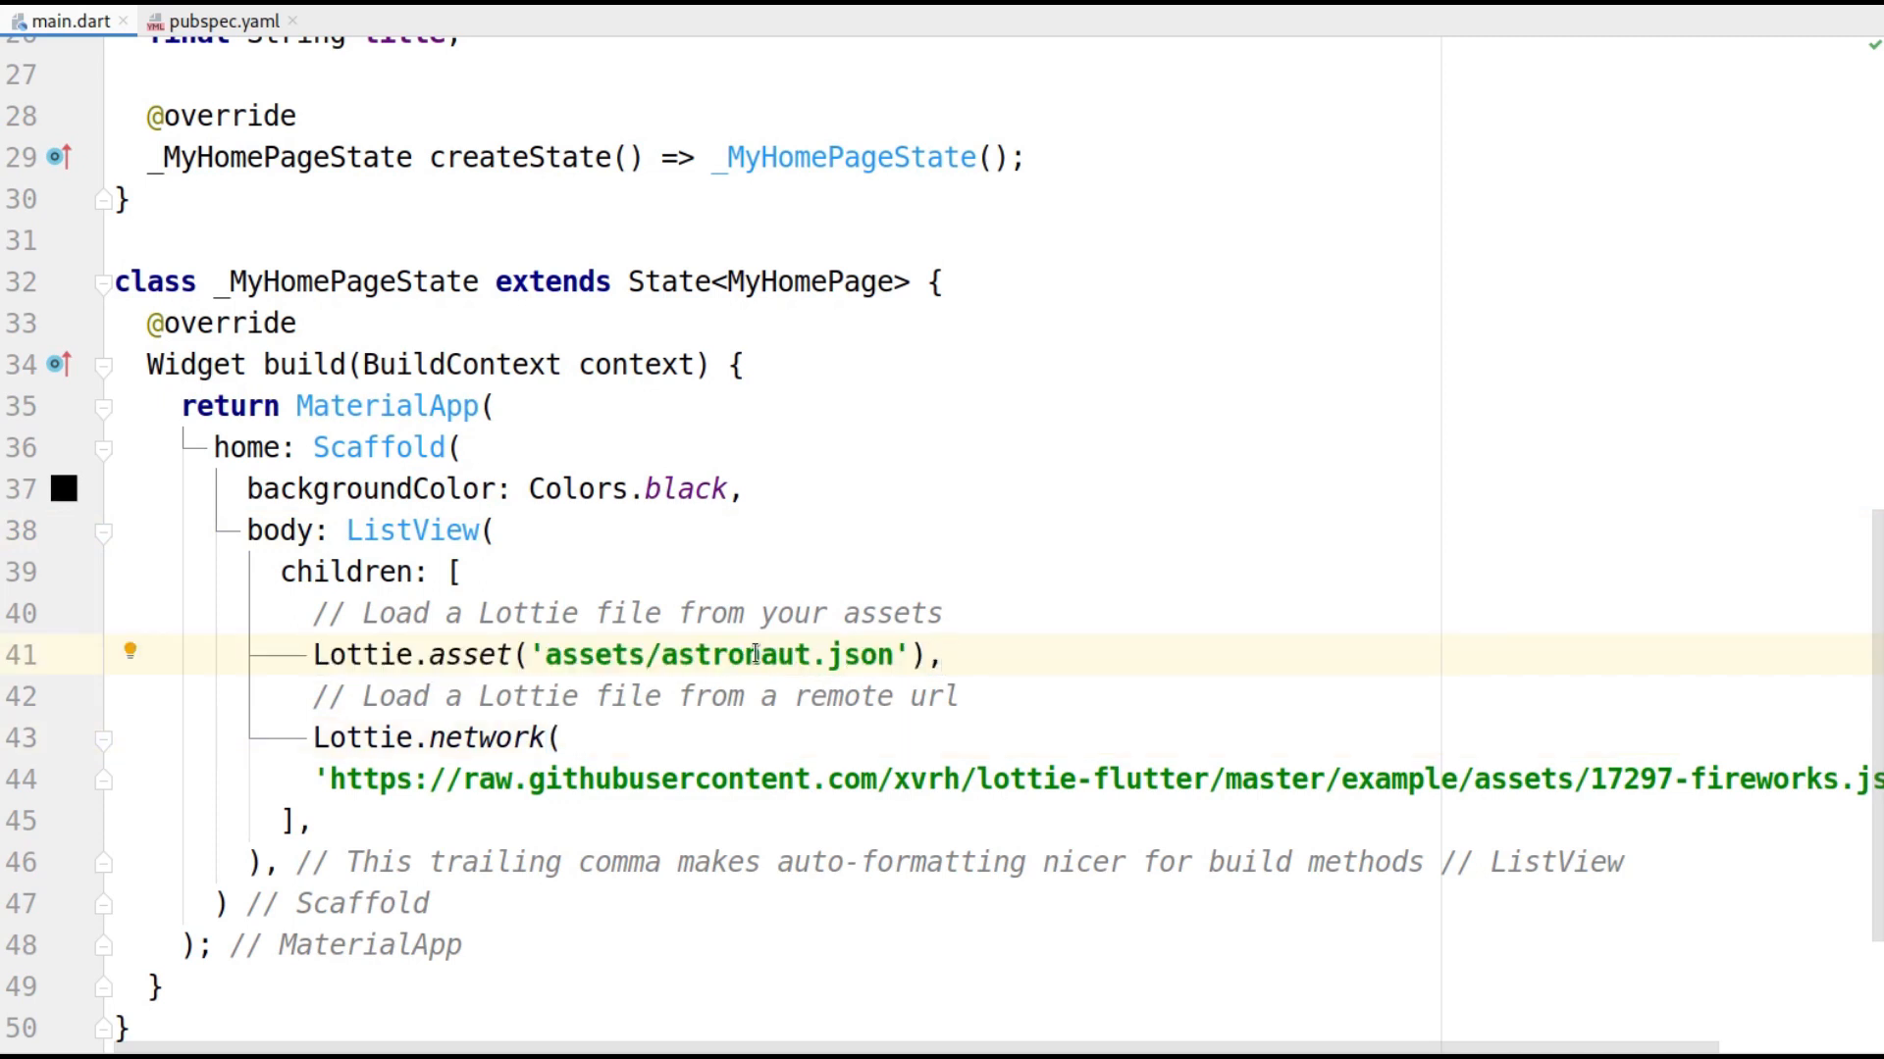
pyautogui.doubleClick(763, 653)
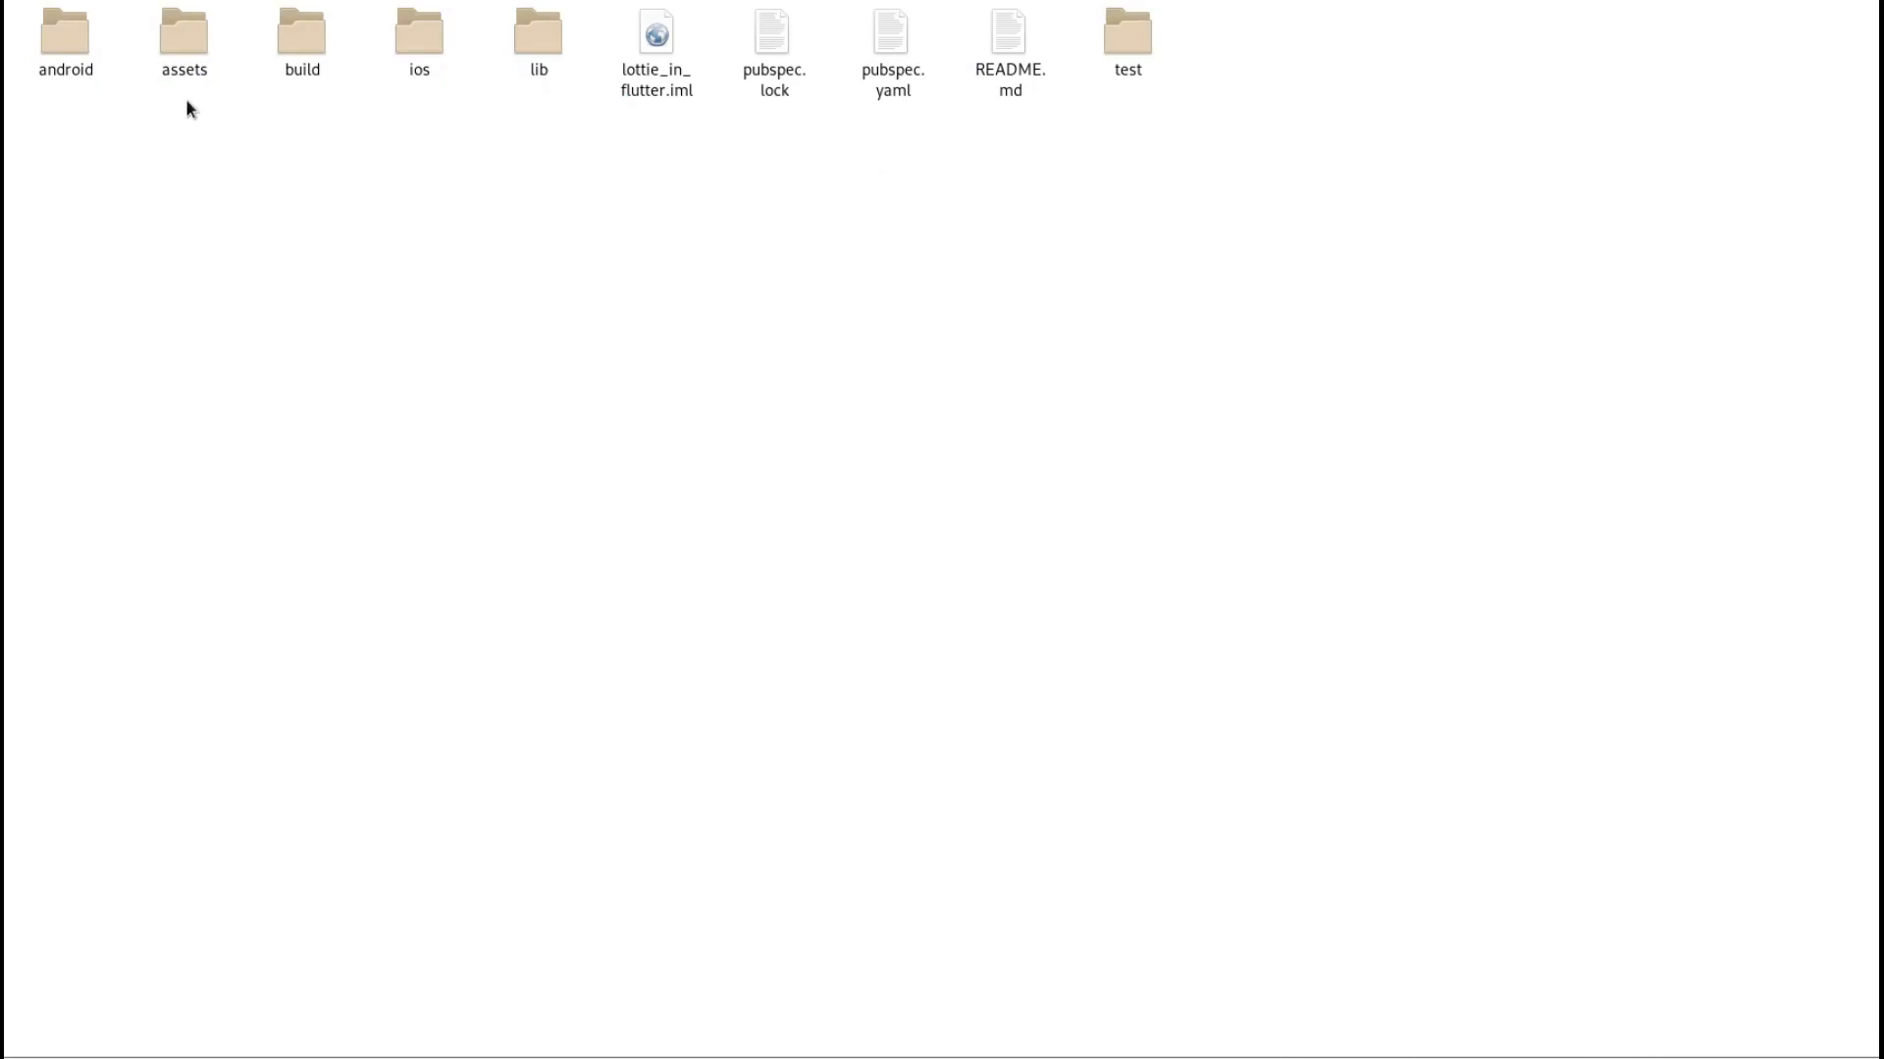
# - Open the assets folder of the lottie_in_flutter project in the file manager
pyautogui.doubleClick(892, 30)
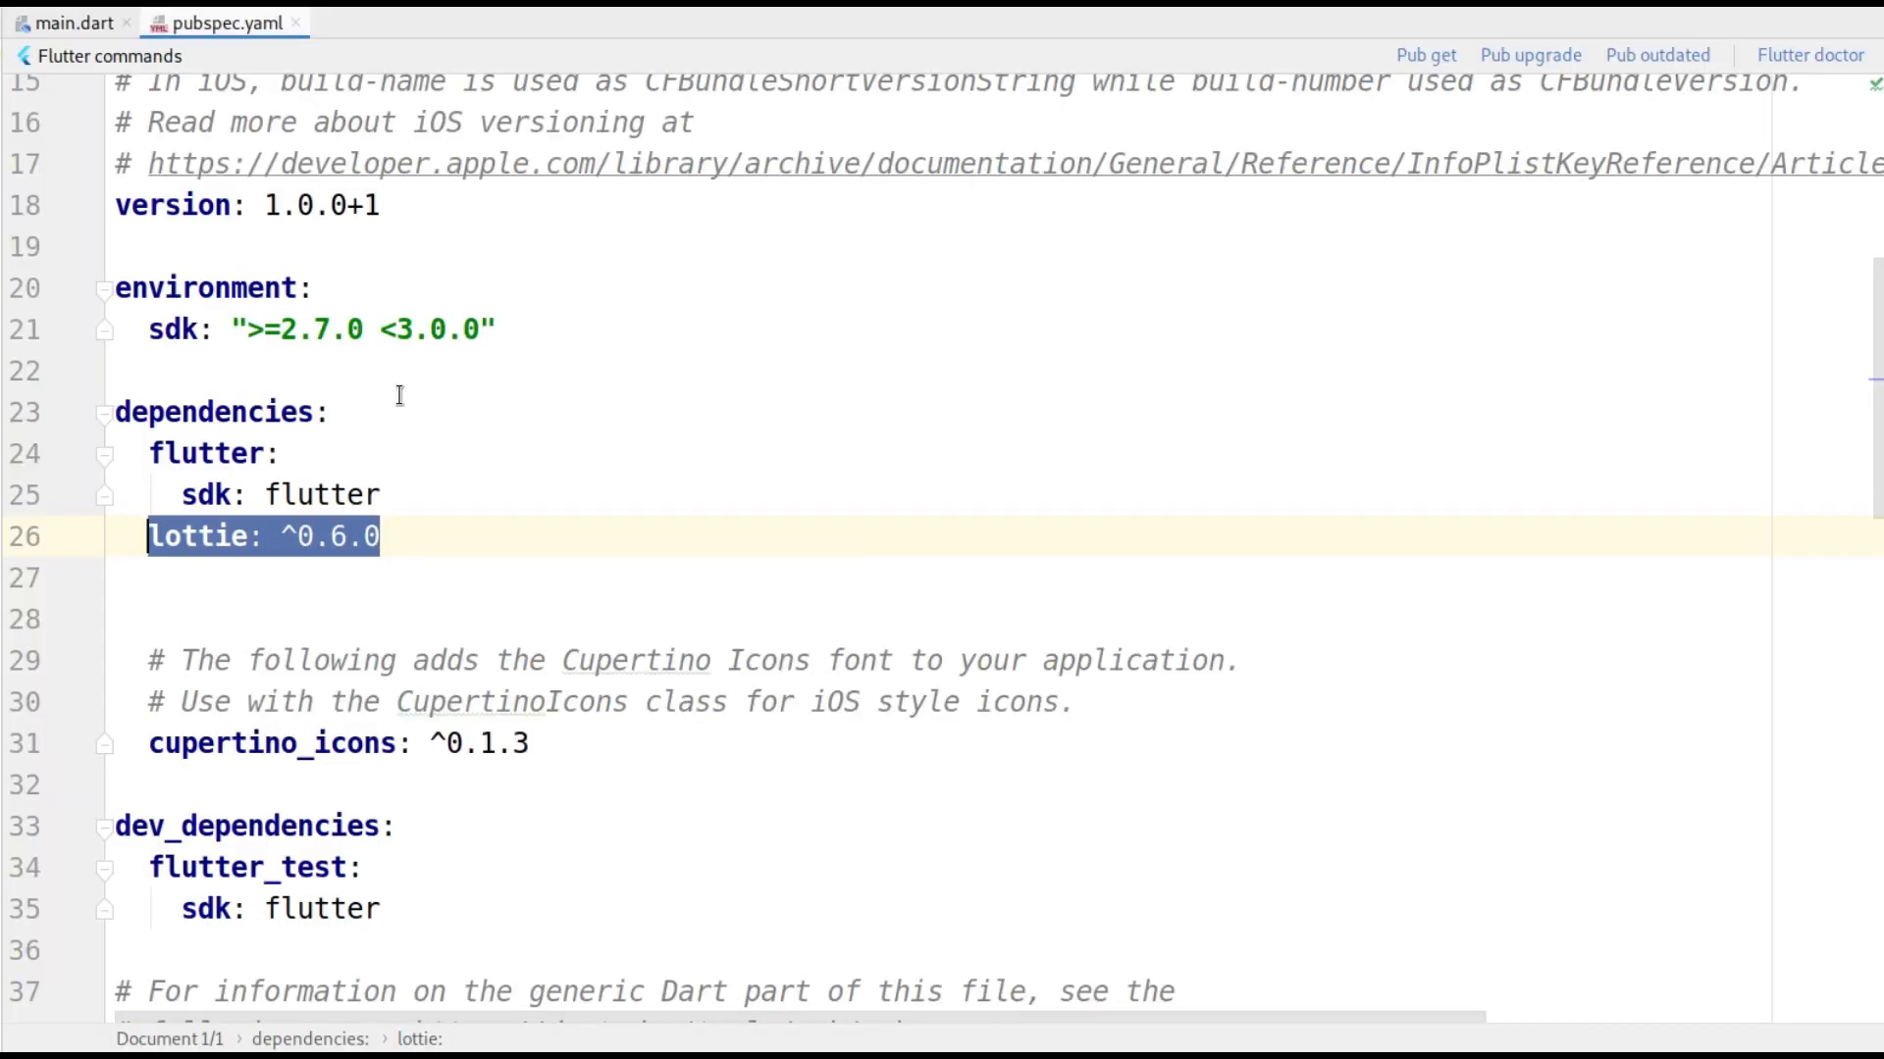
# - Register - assets/ under the flutter section of pubspec.yaml and return to main.dart
pyautogui.scroll(-3)
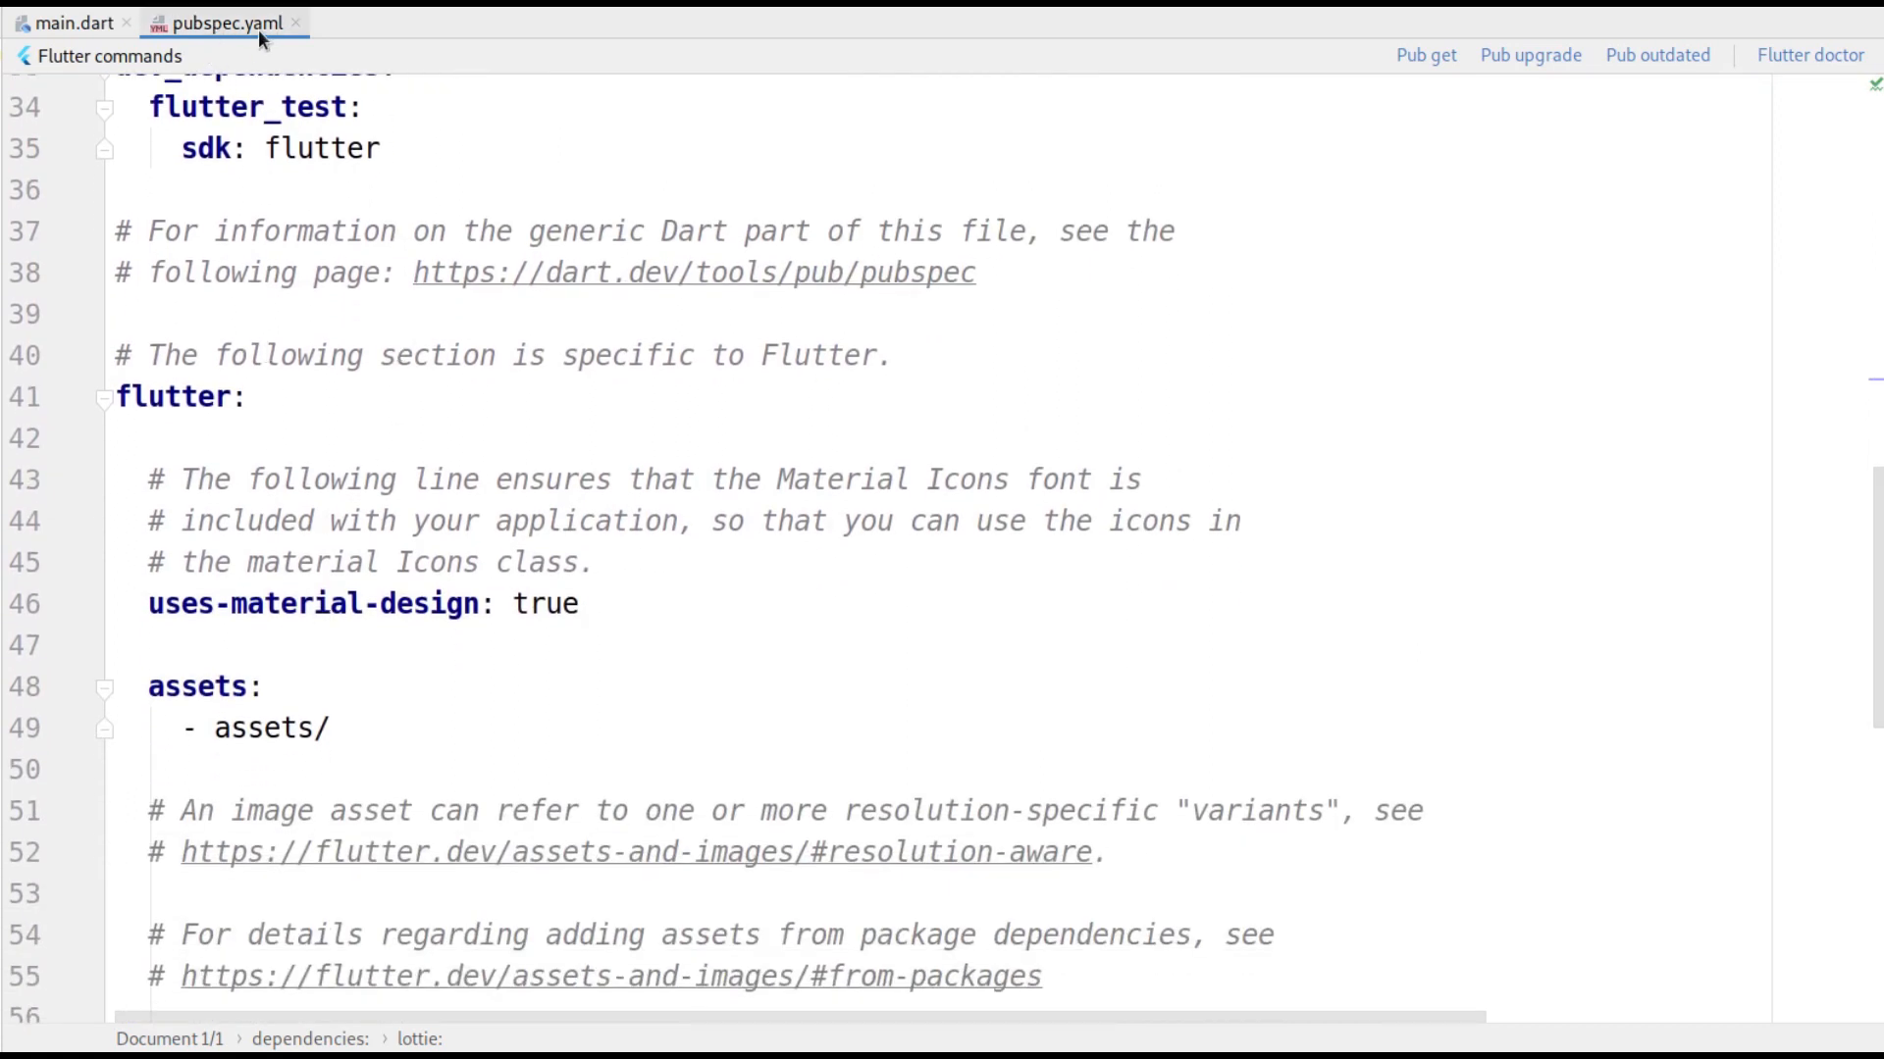
pyautogui.doubleClick(176, 396)
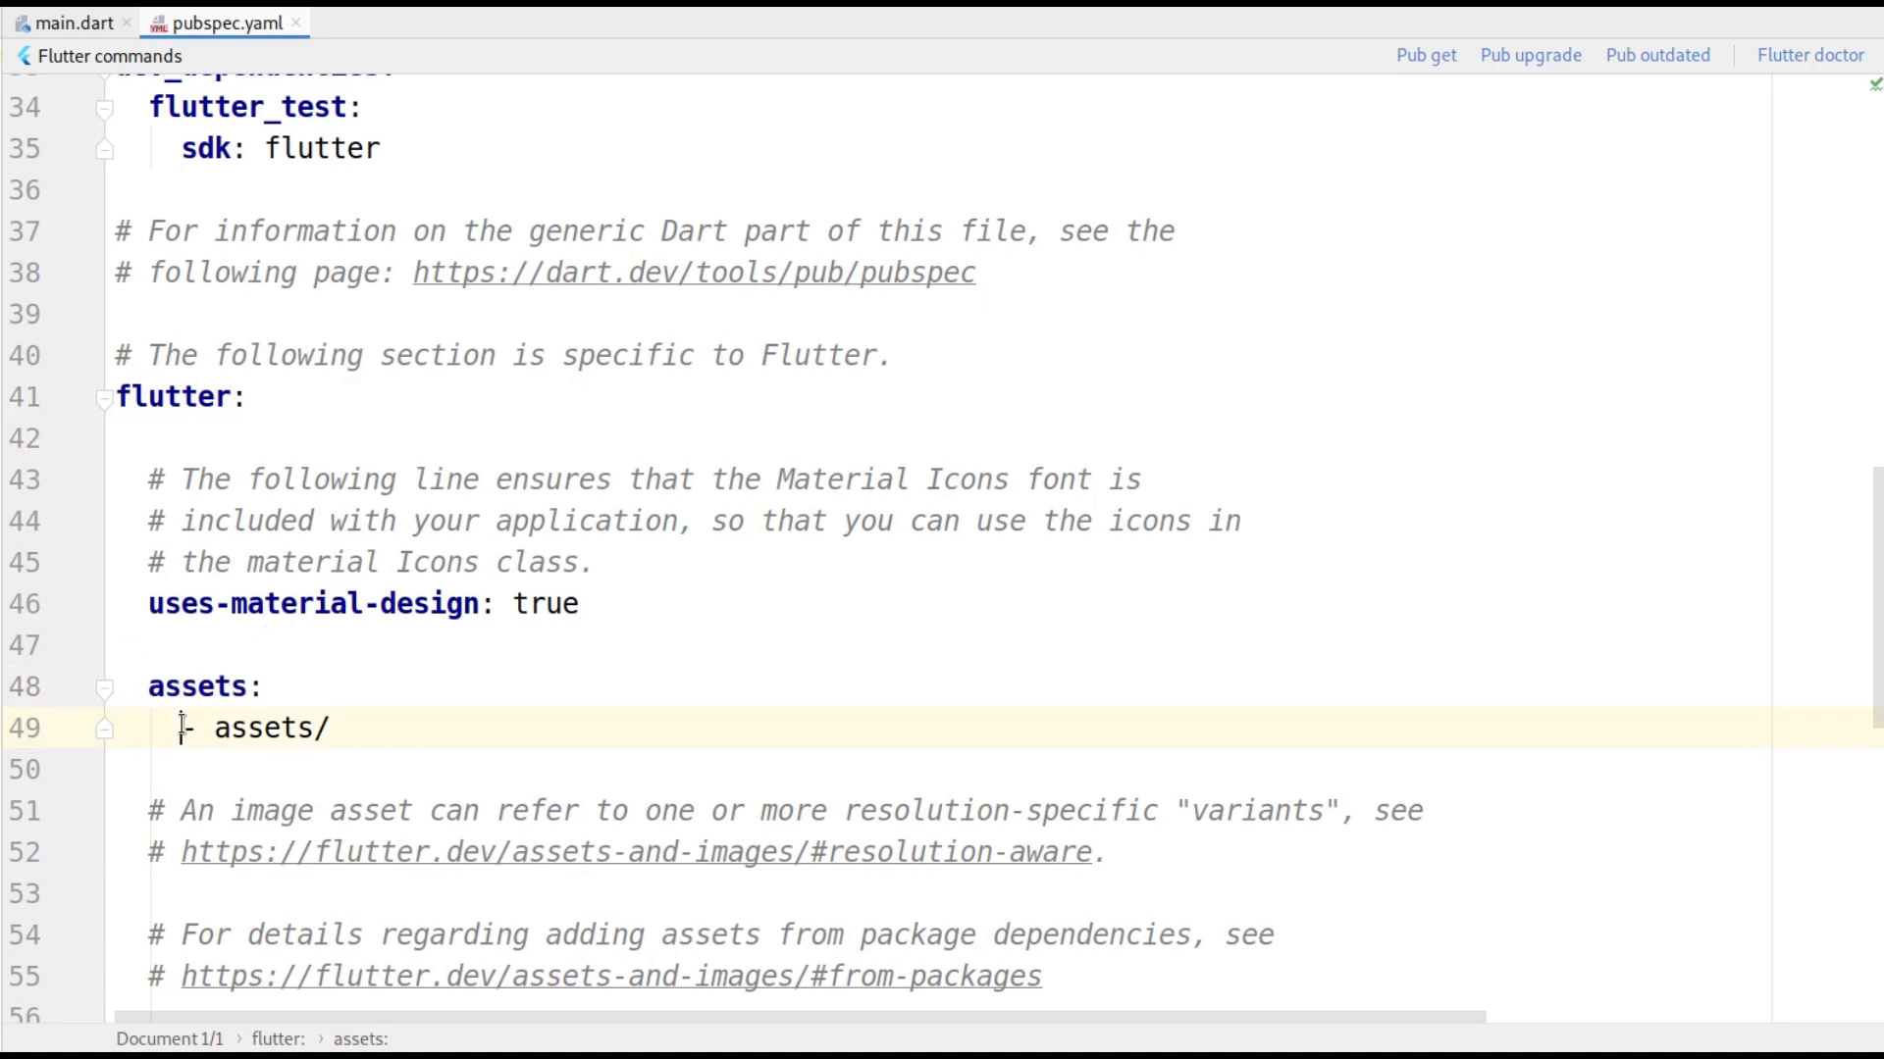
pyautogui.doubleClick(255, 728)
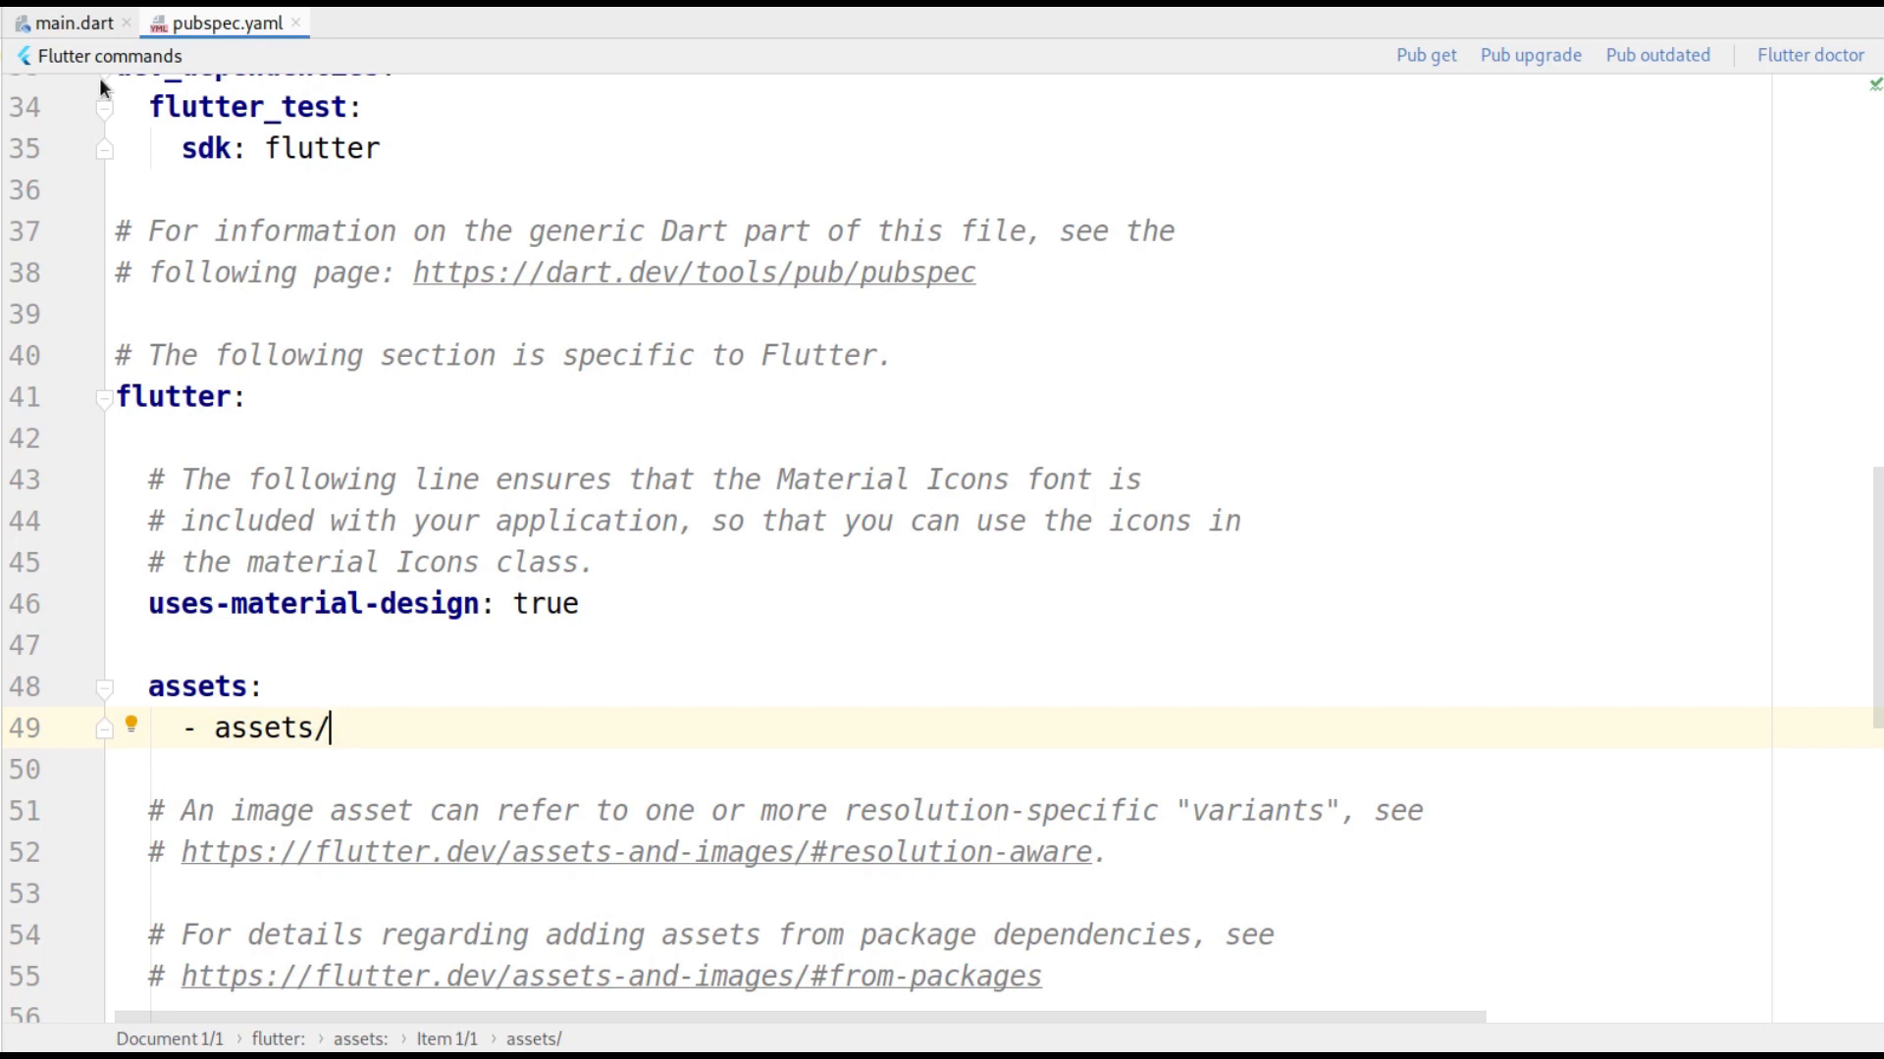
pyautogui.click(69, 22)
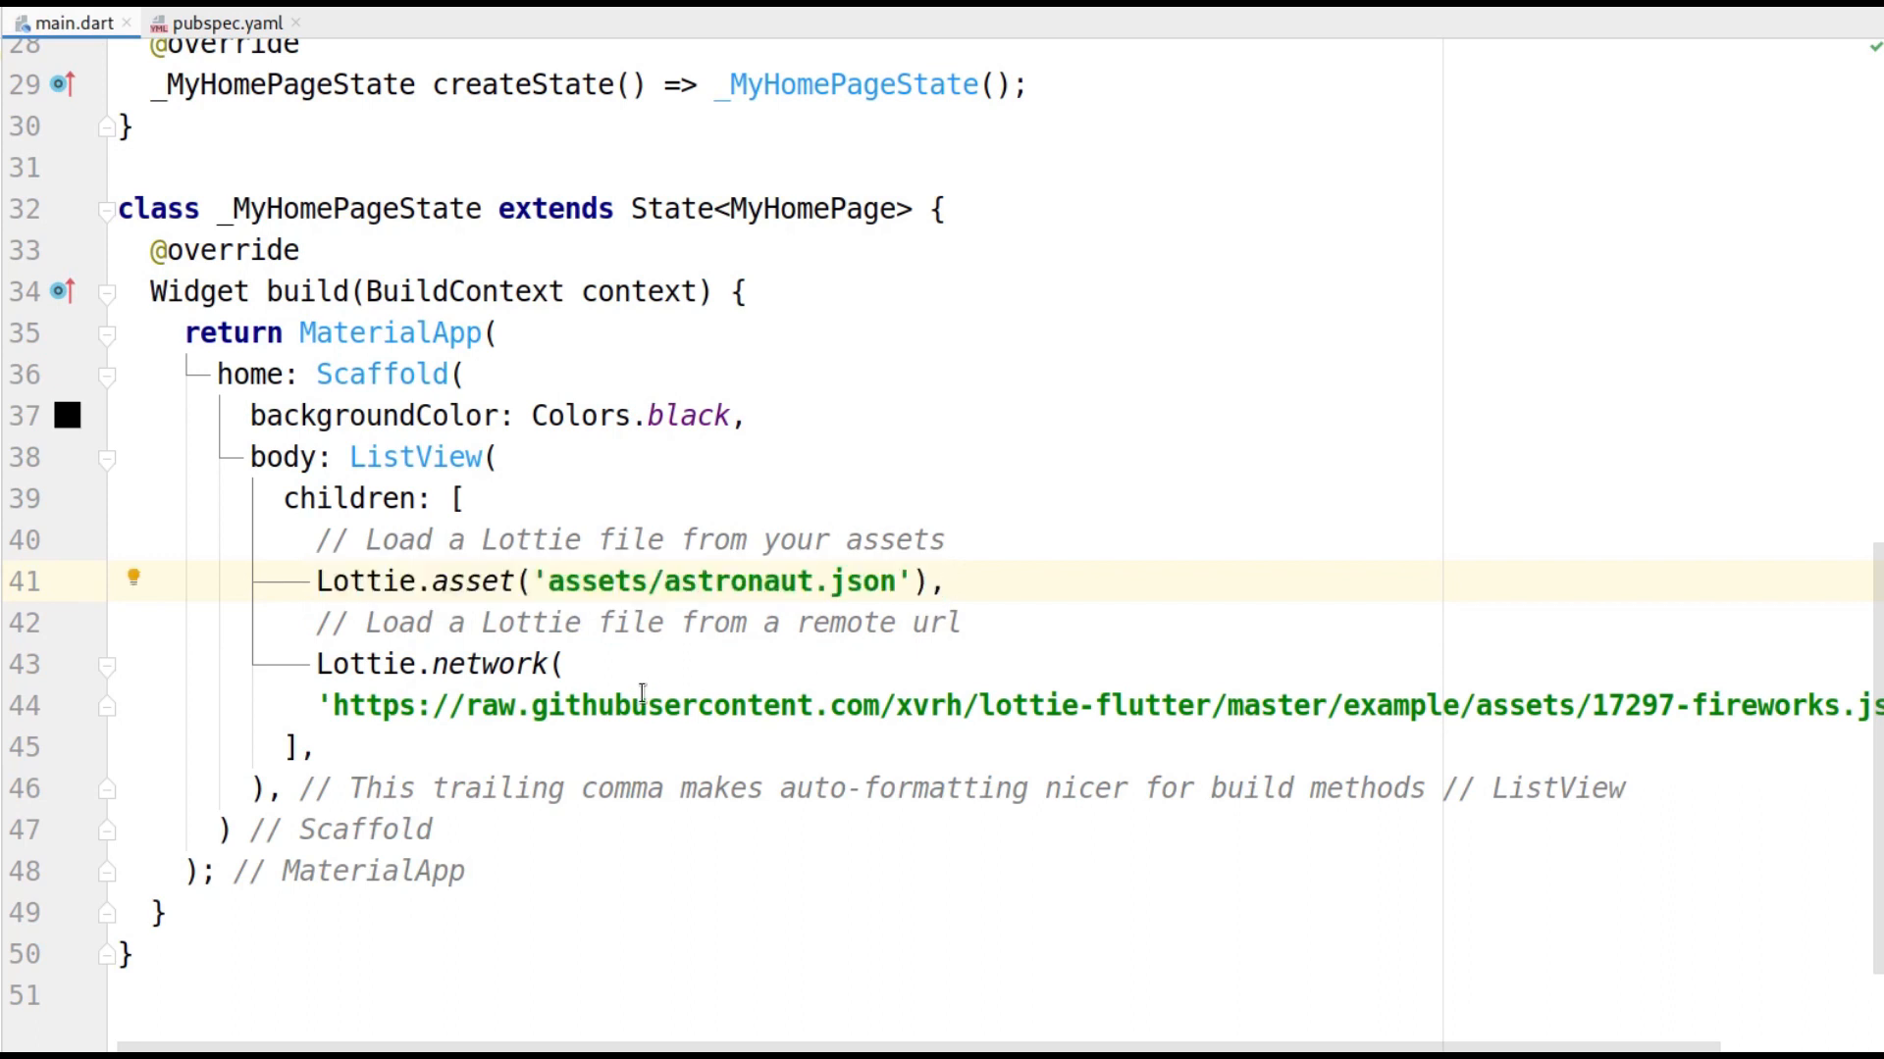
pyautogui.moveTo(756, 580)
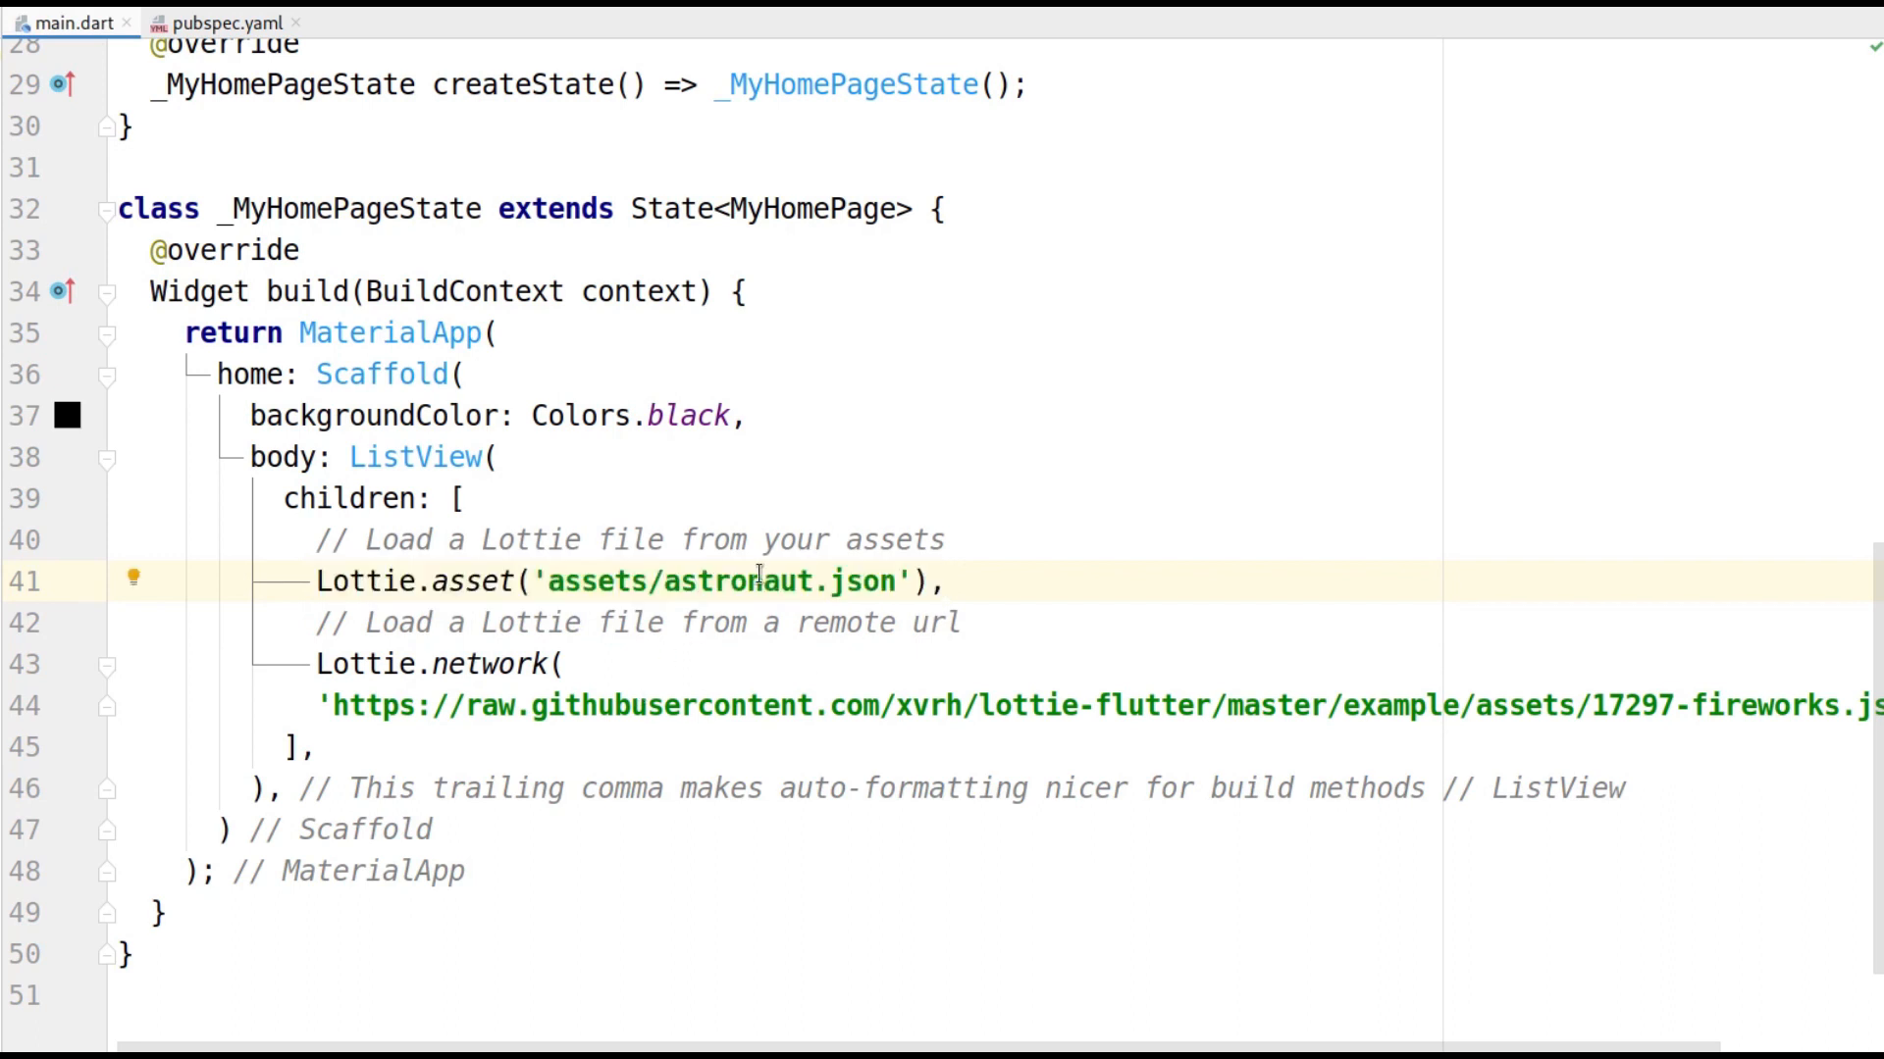
pyautogui.doubleClick(737, 581)
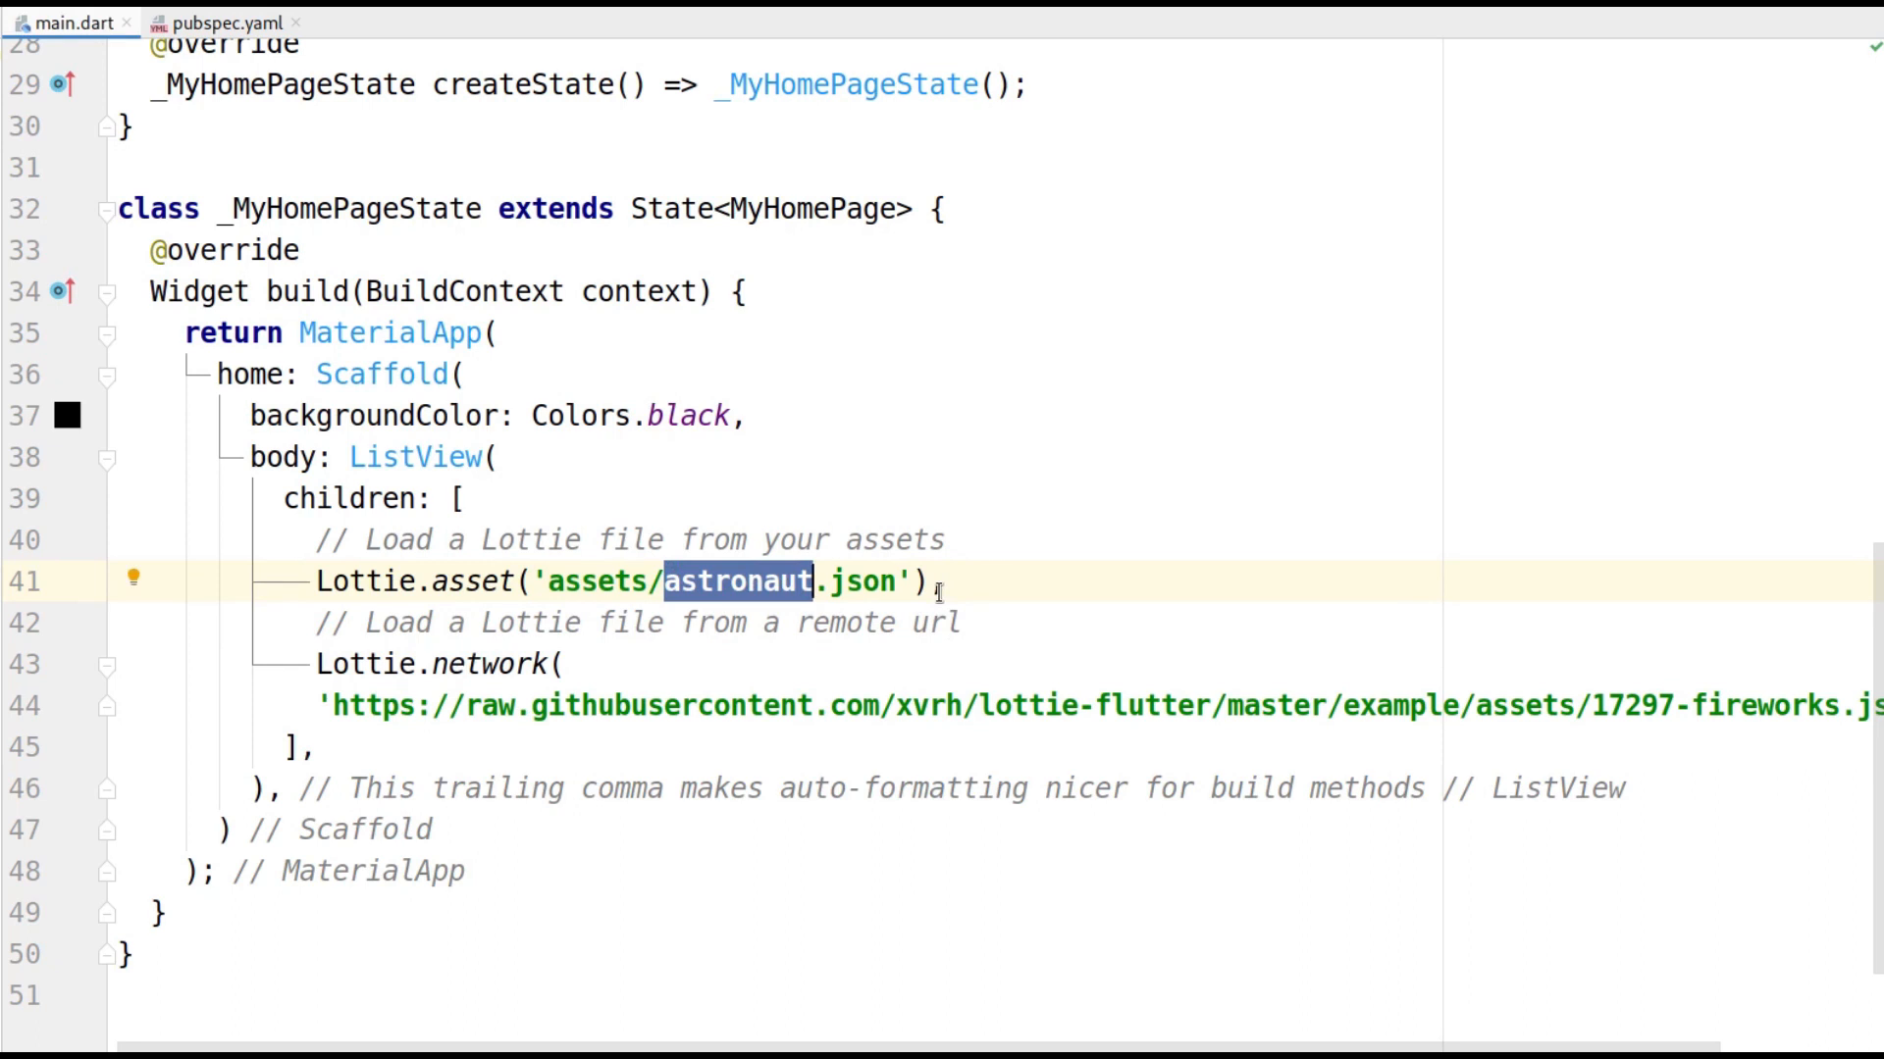
pyautogui.click(325, 664)
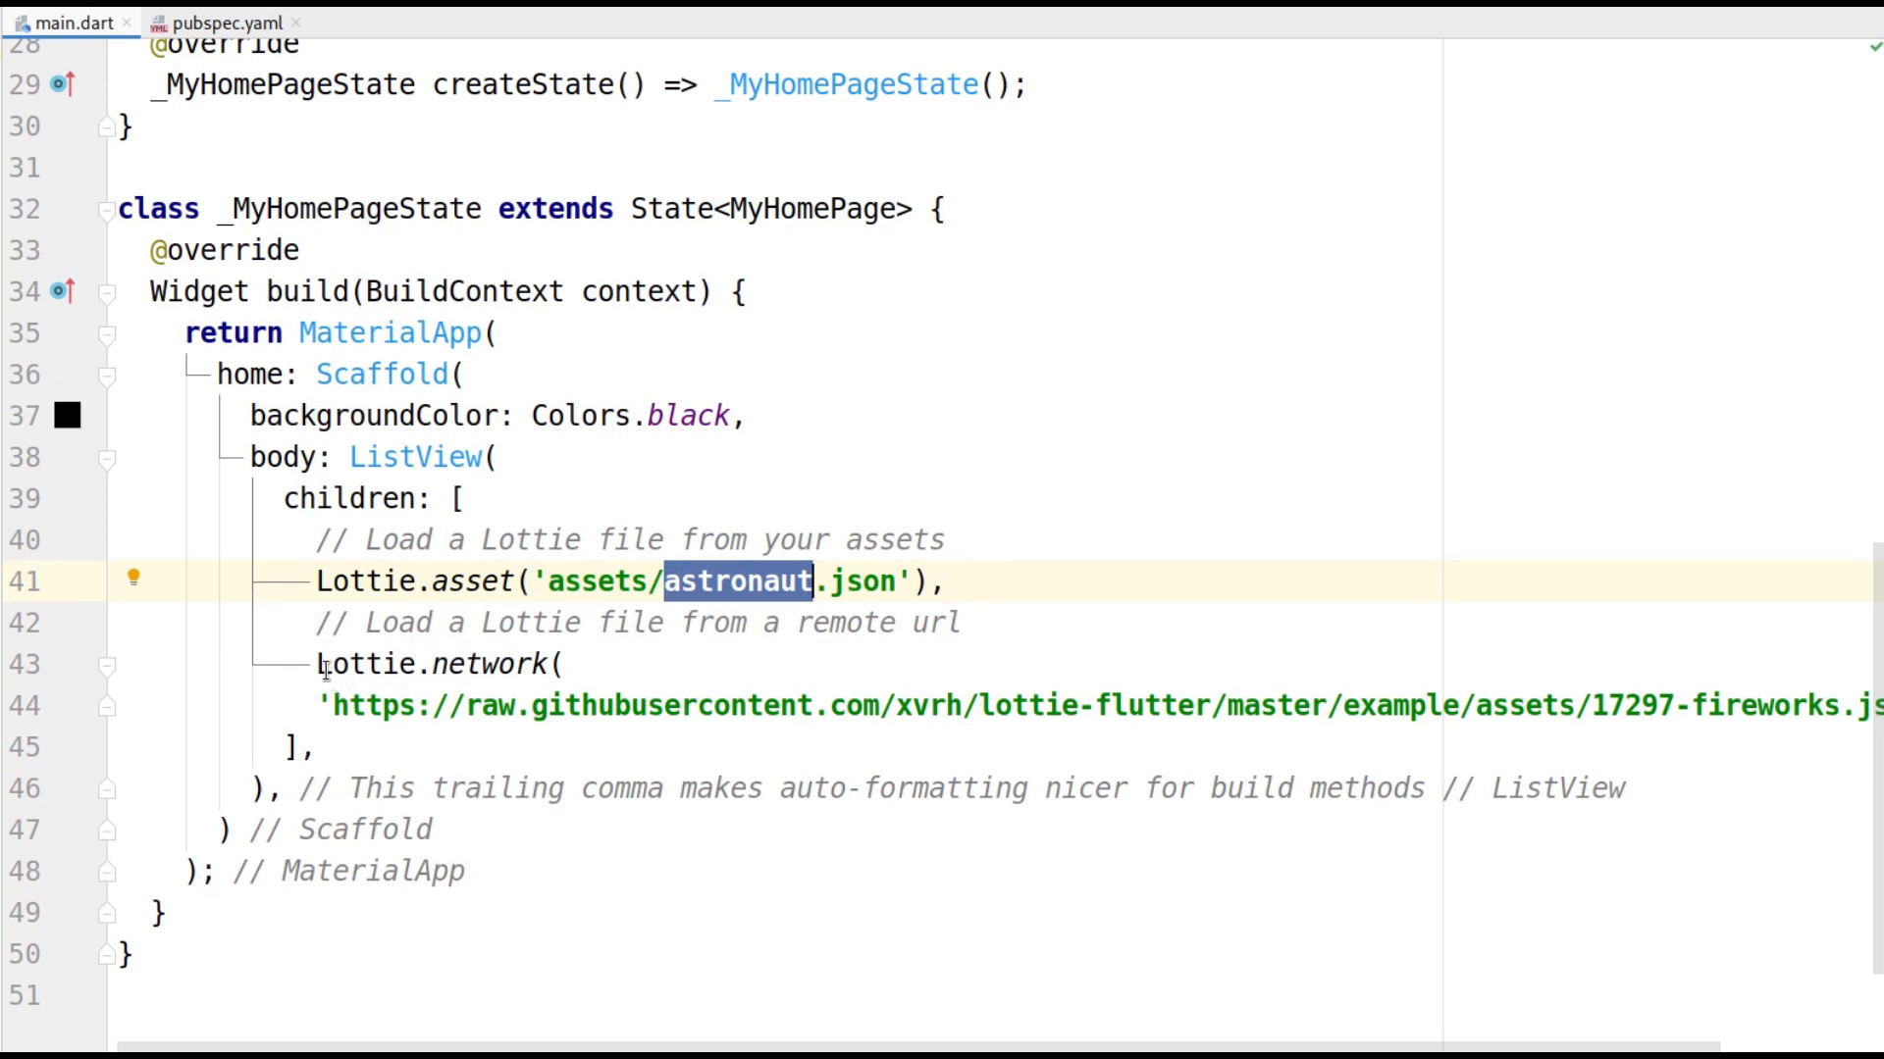